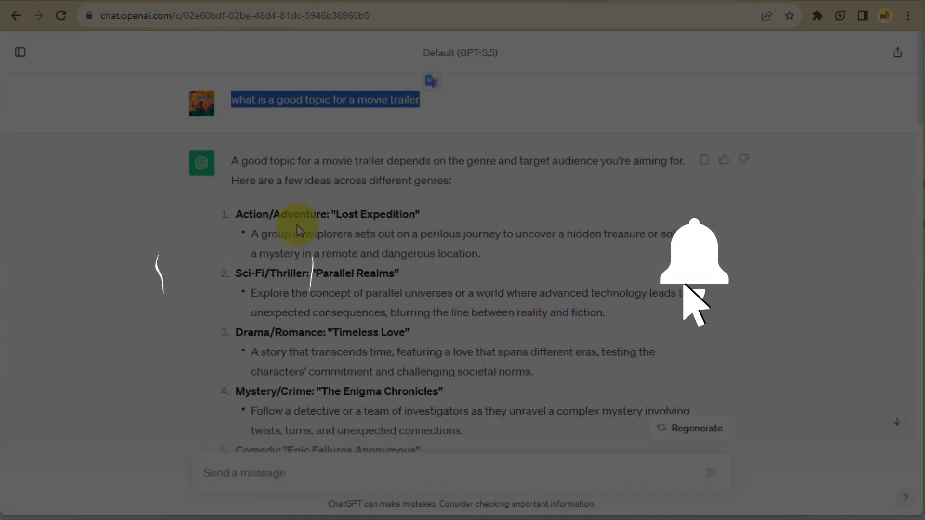
Step: Review the Lost Expedition story idea and the script-generation prompt in ChatGPT
{"action": "scroll", "scroll_direction": "down", "scroll_amount": 3}
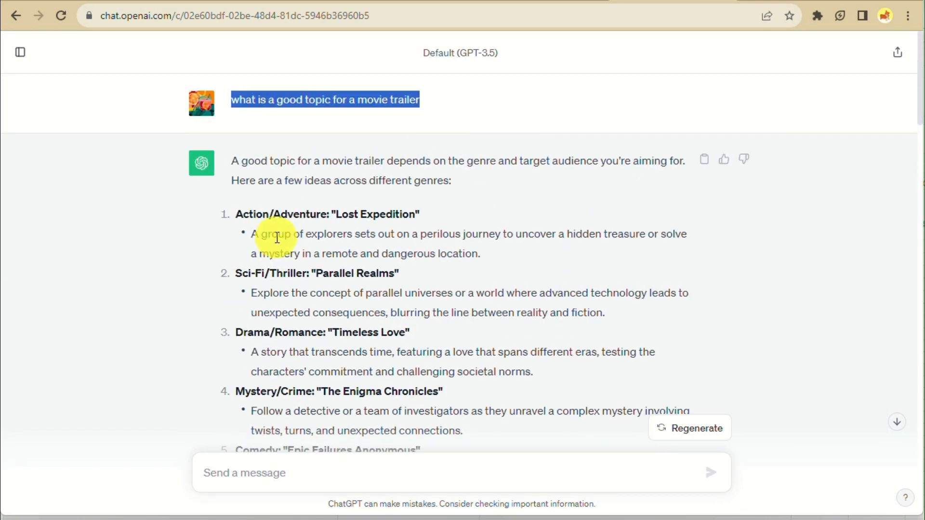
{"action": "scroll", "scroll_direction": "down", "scroll_amount": 3}
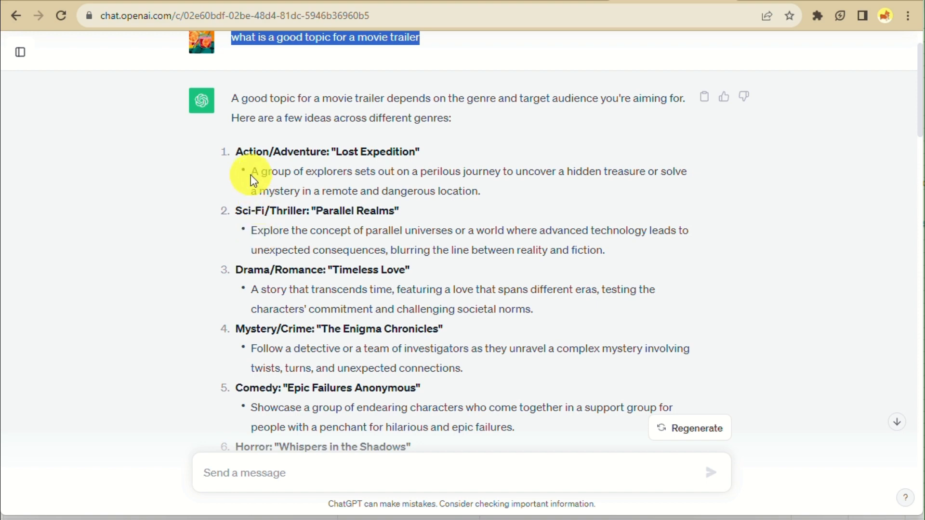
{"action": "left_click_drag", "start_coordinate": [251, 171], "coordinate": [480, 191]}
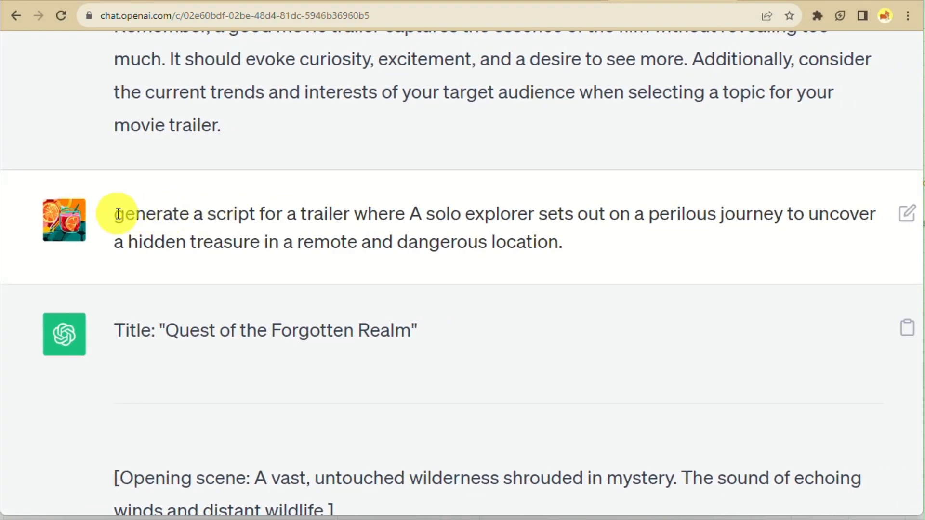
{"action": "left_click_drag", "start_coordinate": [115, 214], "coordinate": [560, 242]}
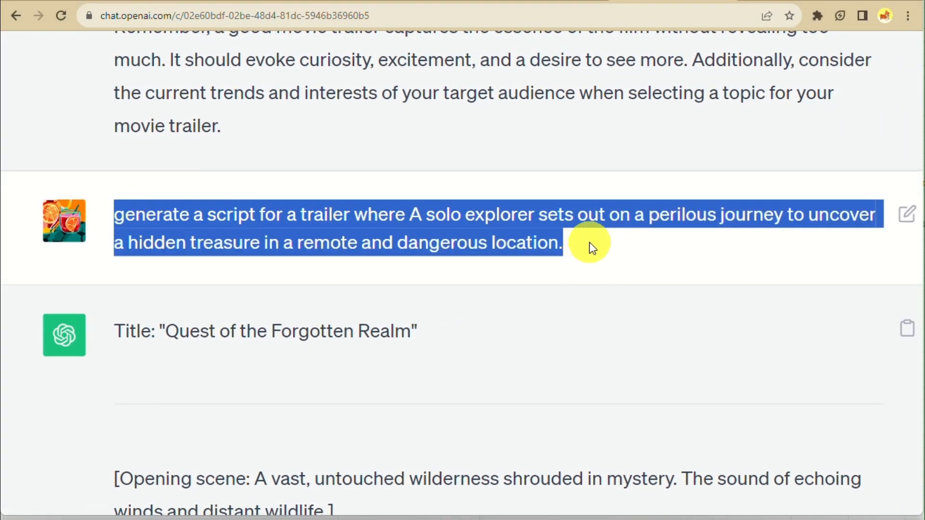
{"action": "scroll", "scroll_direction": "down", "scroll_amount": 3}
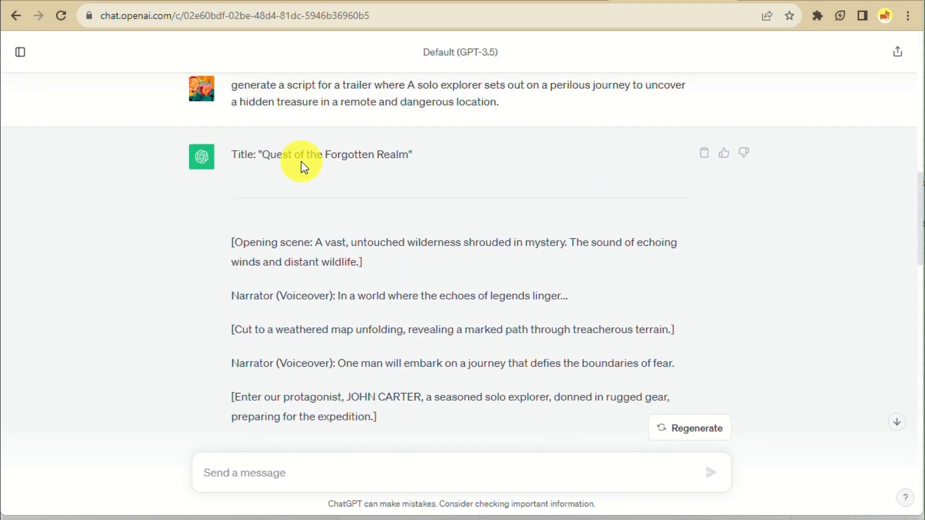
Step: Highlight the Quest of the Forgotten Realm title, opening scene and weathered map scene
{"action": "left_click_drag", "start_coordinate": [265, 154], "coordinate": [413, 115]}
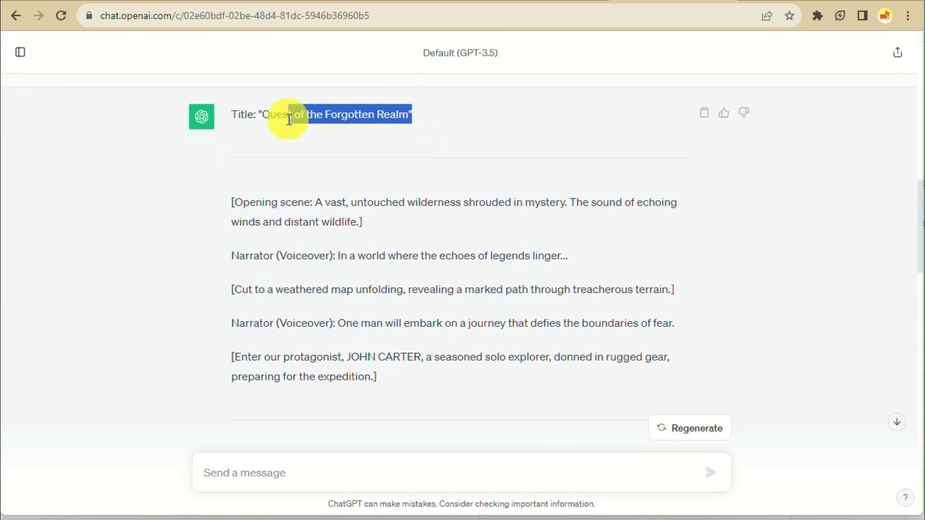
{"action": "scroll", "scroll_direction": "down", "scroll_amount": 3}
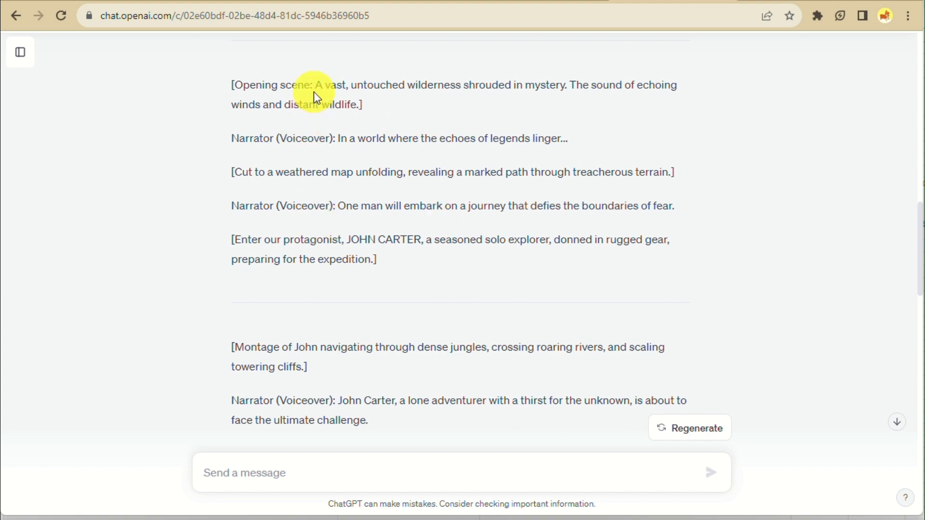
{"action": "left_click_drag", "start_coordinate": [313, 95], "coordinate": [363, 105]}
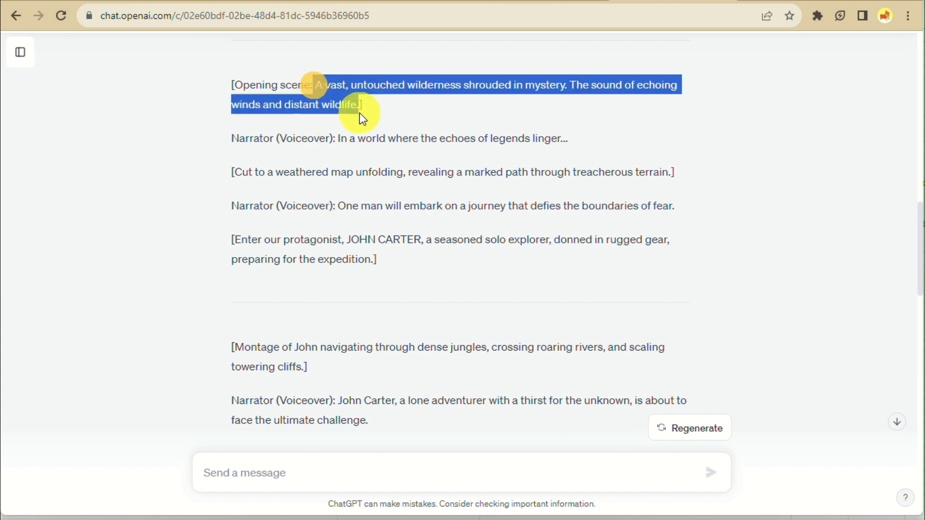
{"action": "left_click_drag", "start_coordinate": [282, 171], "coordinate": [628, 171]}
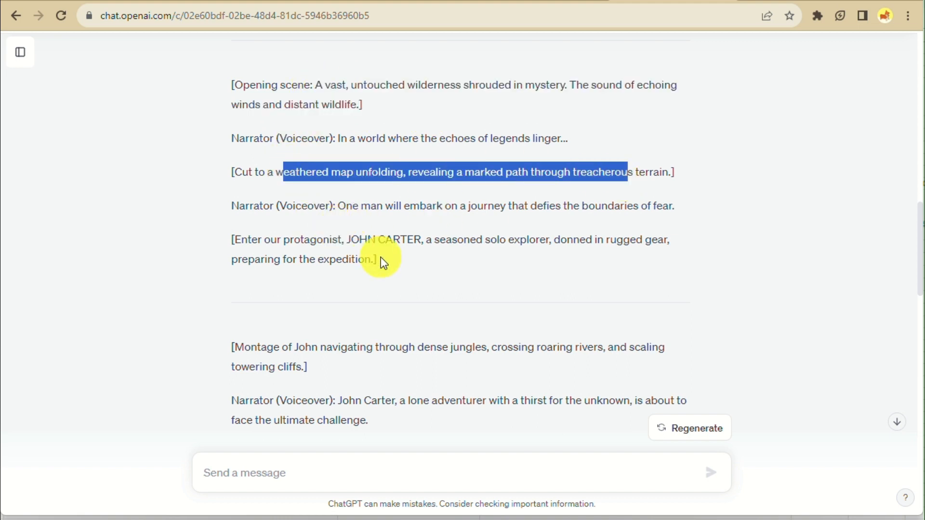
{"action": "left_click", "coordinate": [306, 139]}
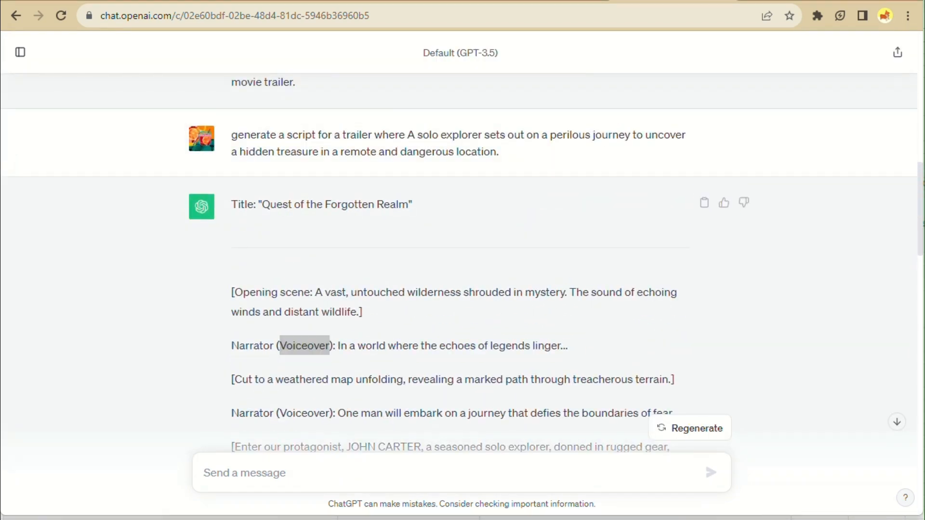
{"action": "scroll", "scroll_direction": "down", "scroll_amount": 3}
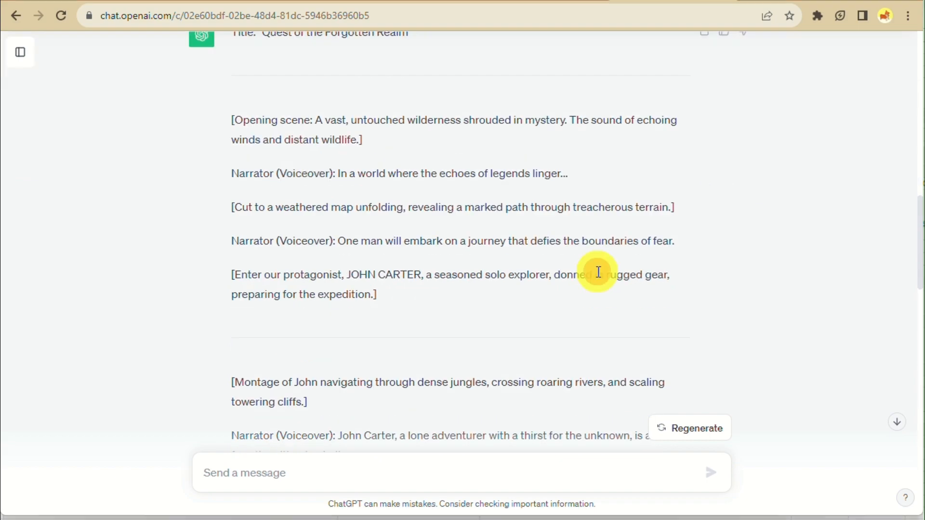
{"action": "scroll", "scroll_direction": "down", "scroll_amount": 3}
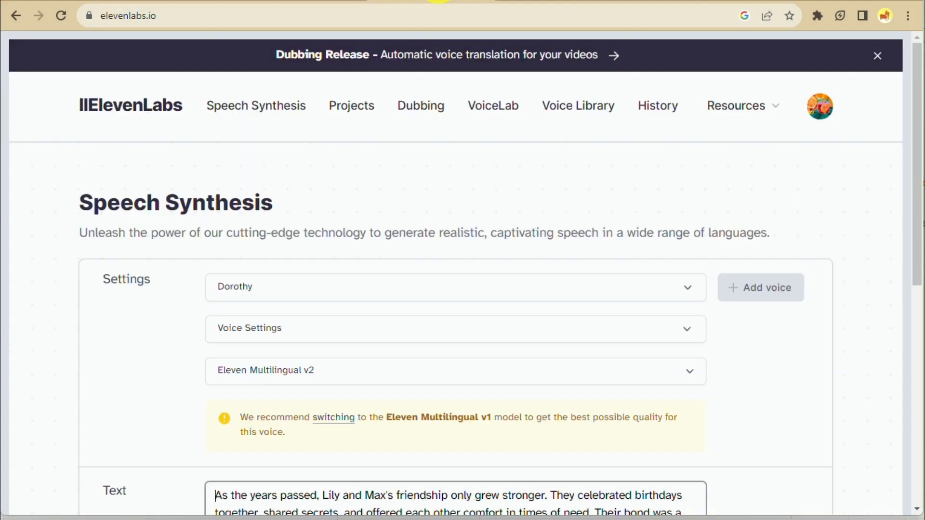
Step: Preview the Adam, Antoni, Charlie, Dave and Daniel premade voices
{"action": "scroll", "scroll_direction": "down", "scroll_amount": 3}
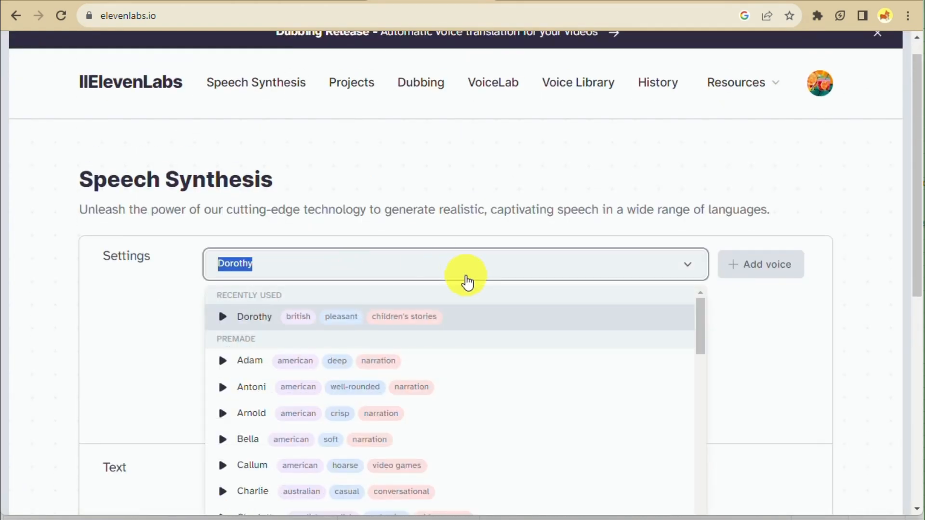
{"action": "left_click", "coordinate": [222, 239]}
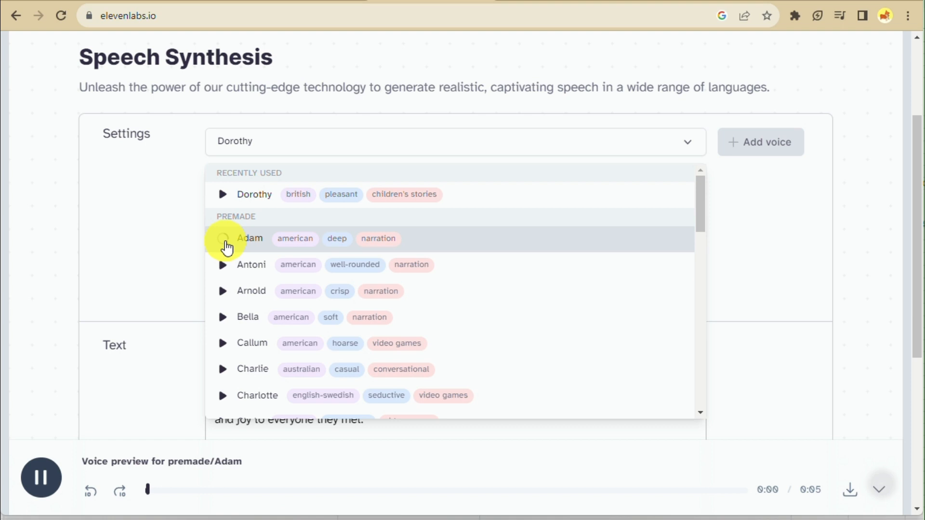
{"action": "left_click", "coordinate": [222, 264]}
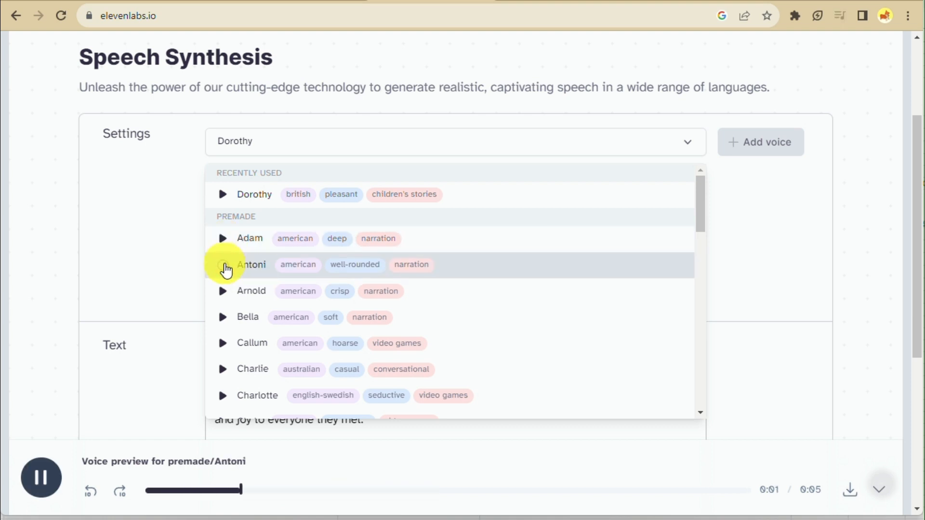
{"action": "left_click", "coordinate": [223, 369]}
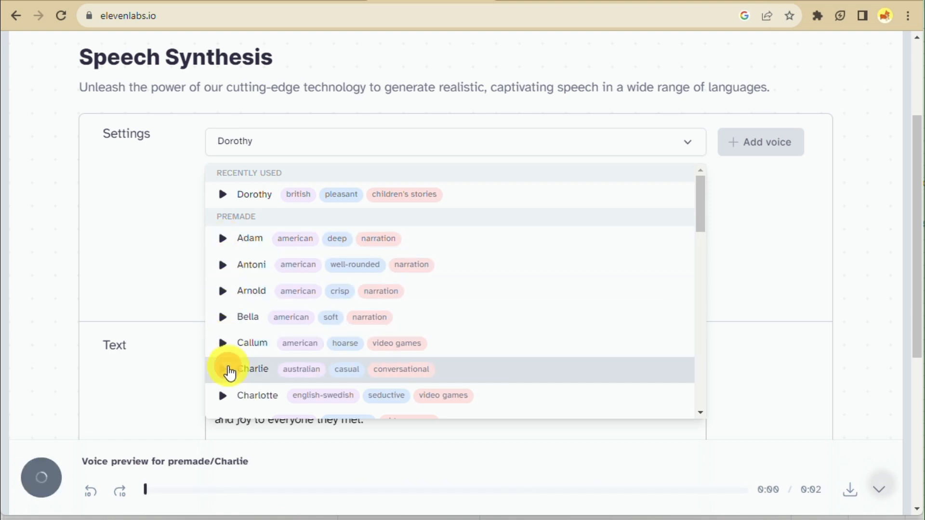
{"action": "scroll", "scroll_direction": "down", "scroll_amount": 3}
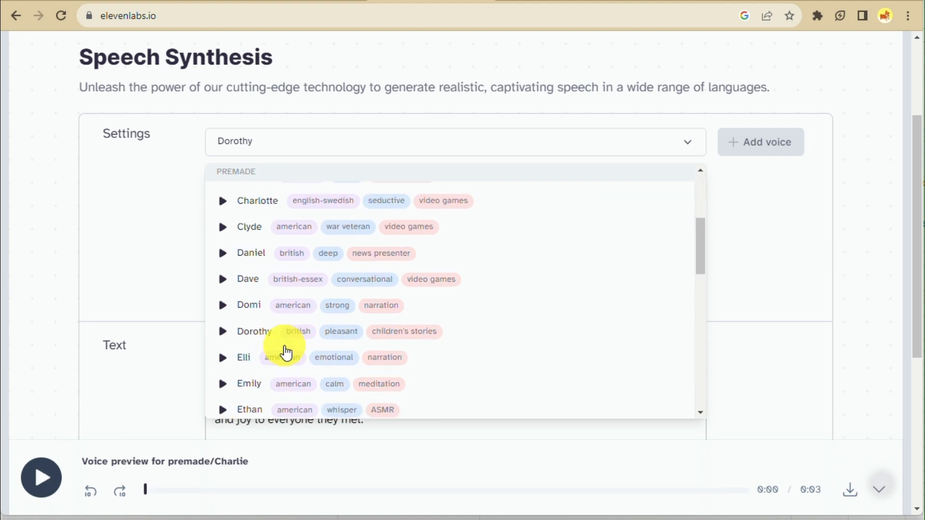
{"action": "left_click", "coordinate": [222, 279]}
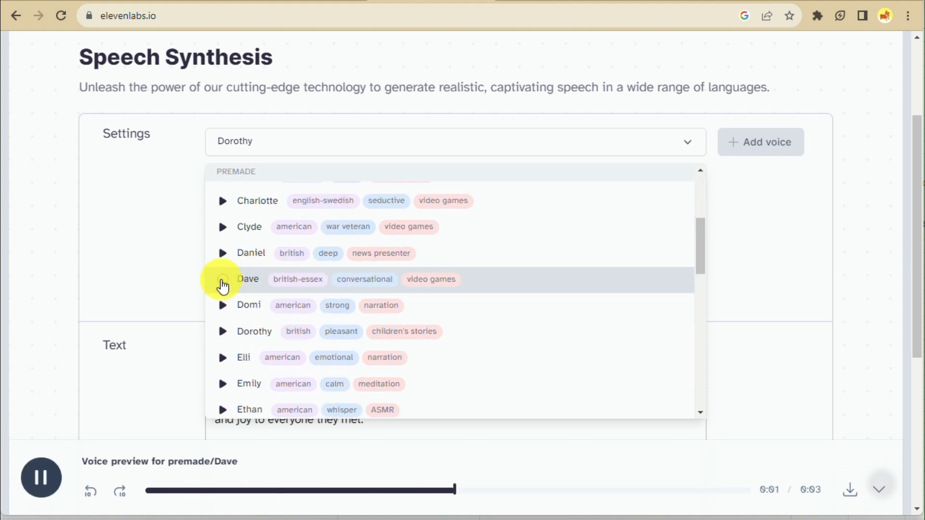
{"action": "left_click", "coordinate": [223, 253]}
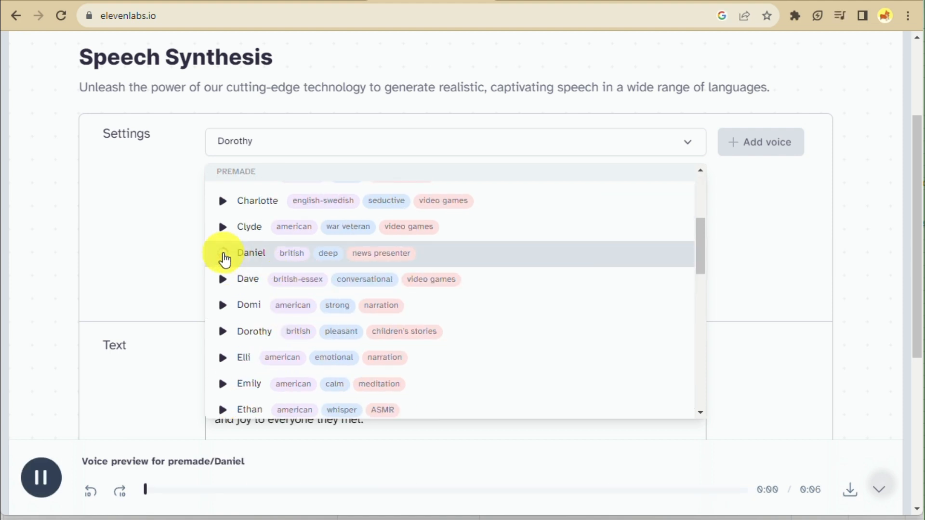
Step: Preview Josh and select him as the narrator voice
{"action": "scroll", "scroll_direction": "down", "scroll_amount": 3}
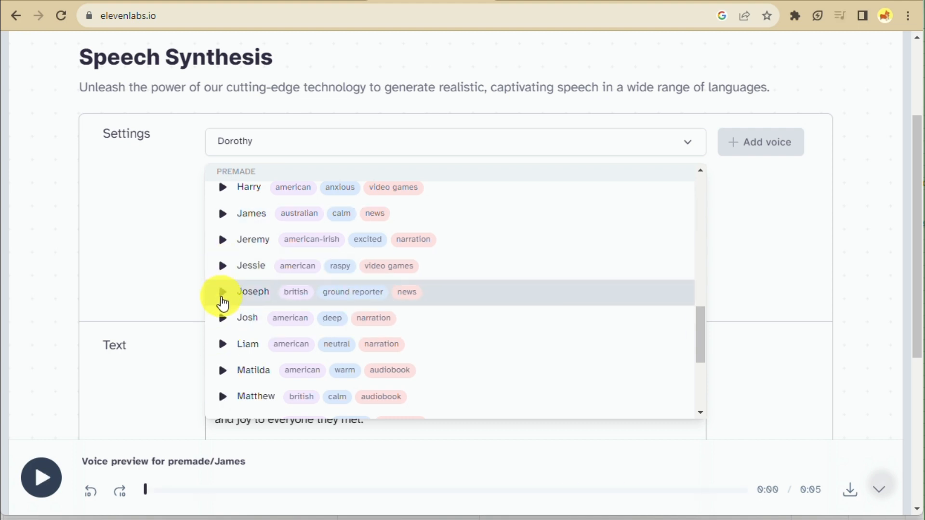
{"action": "mouse_move", "coordinate": [225, 321]}
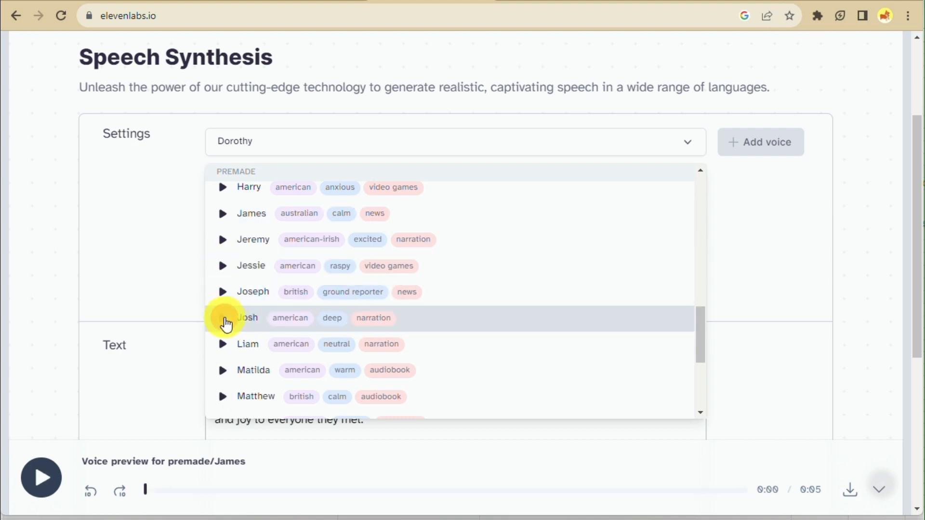
{"action": "left_click", "coordinate": [222, 318]}
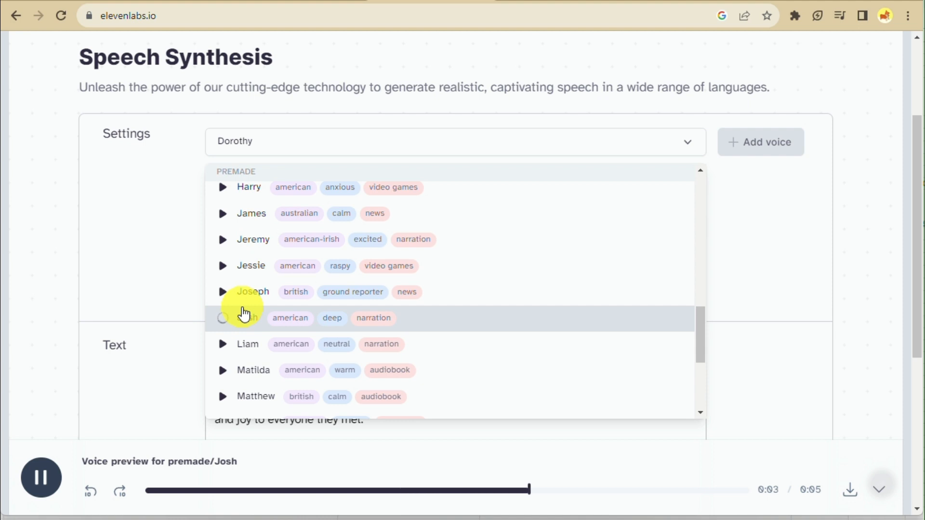
{"action": "left_click", "coordinate": [247, 312]}
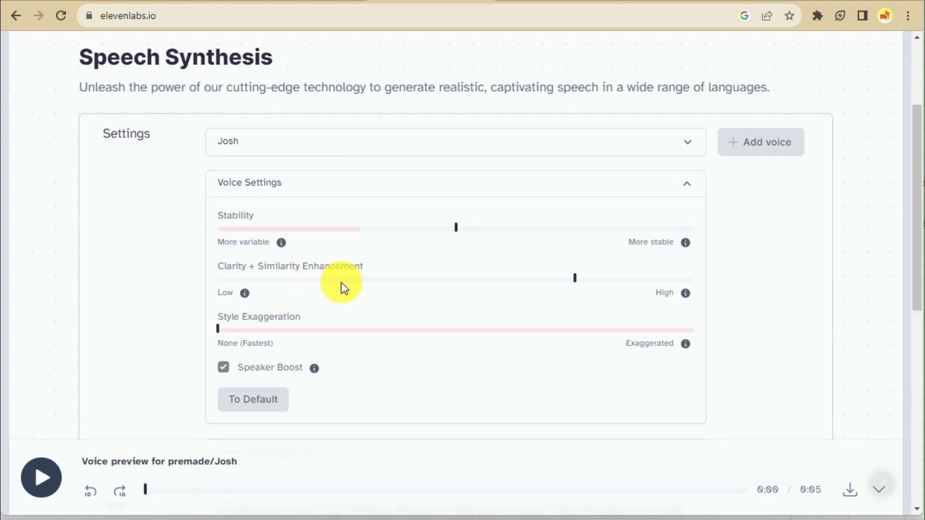
{"action": "scroll", "scroll_direction": "down", "scroll_amount": 3}
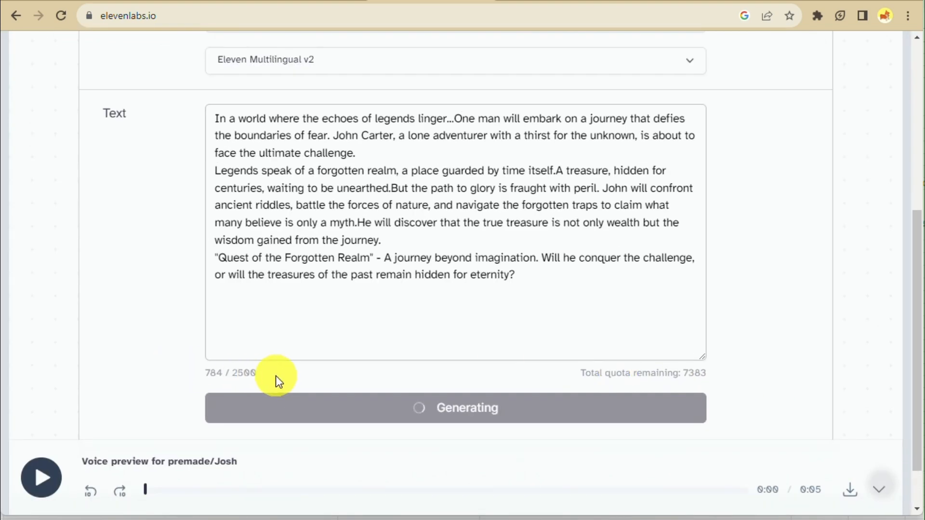
Step: Play the finished 52-second Josh narration and download the audio file
{"action": "left_click", "coordinate": [38, 477]}
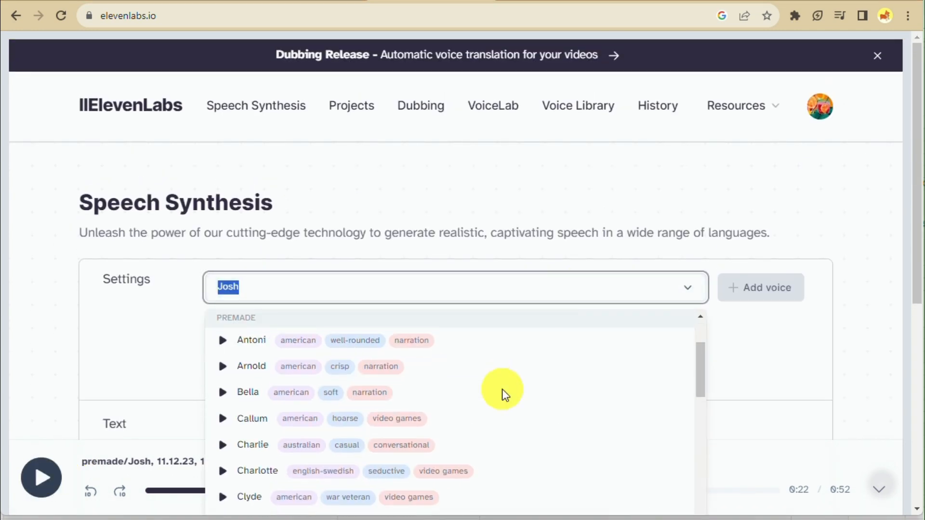
{"action": "scroll", "scroll_direction": "down", "scroll_amount": 3}
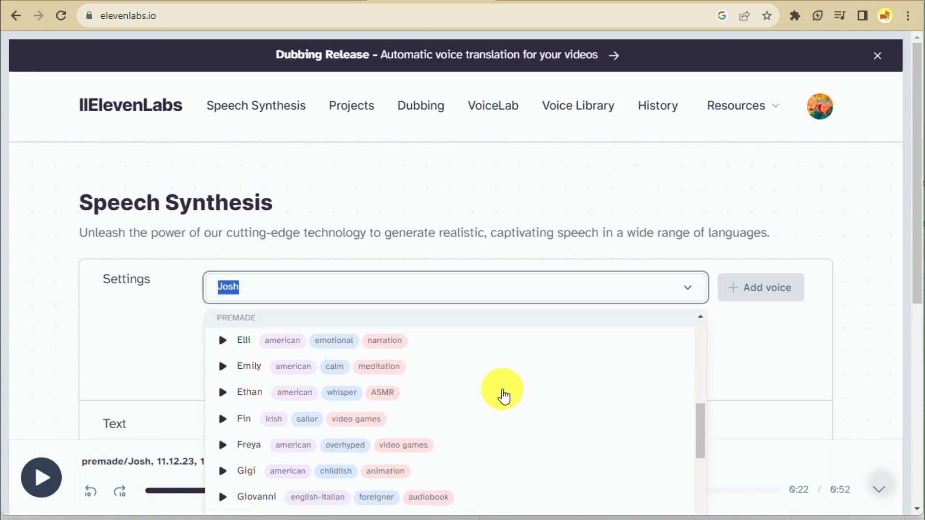
{"action": "scroll", "scroll_direction": "down", "scroll_amount": 3}
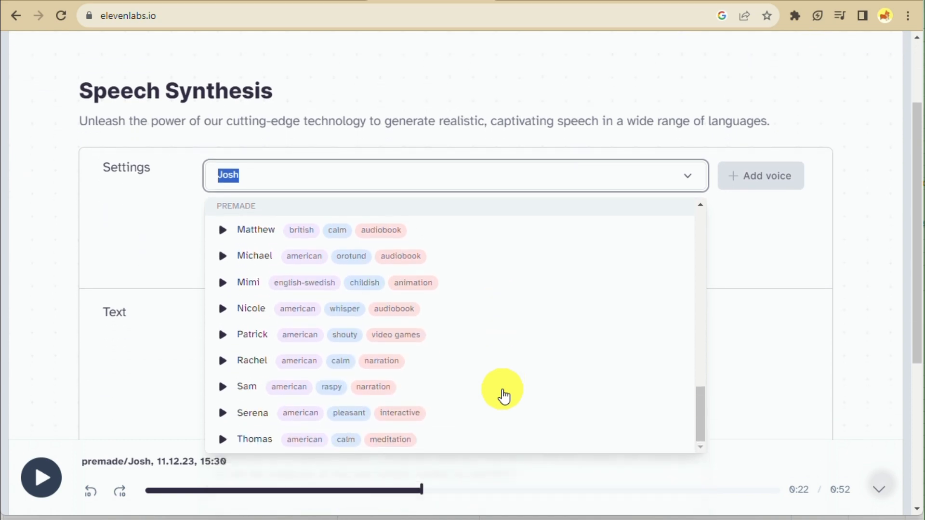
{"action": "scroll", "scroll_direction": "down", "scroll_amount": 3}
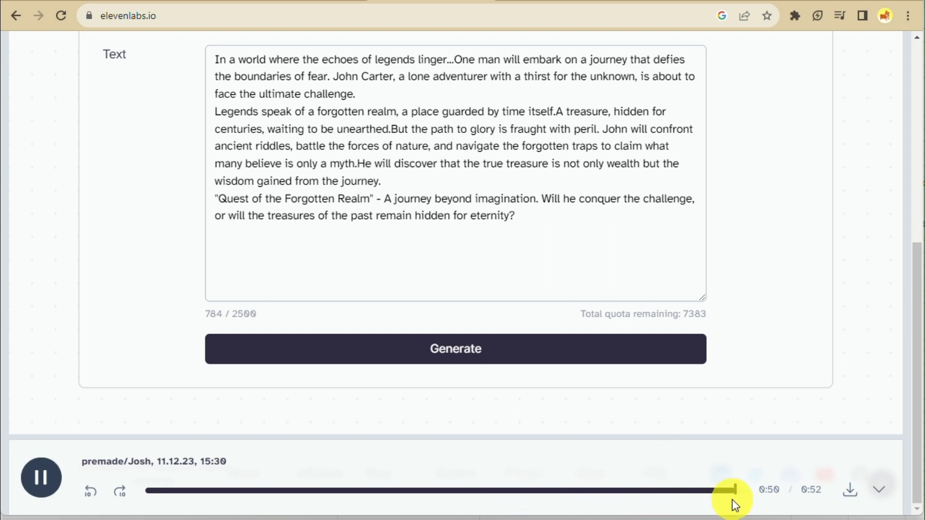
{"action": "left_click", "coordinate": [853, 491]}
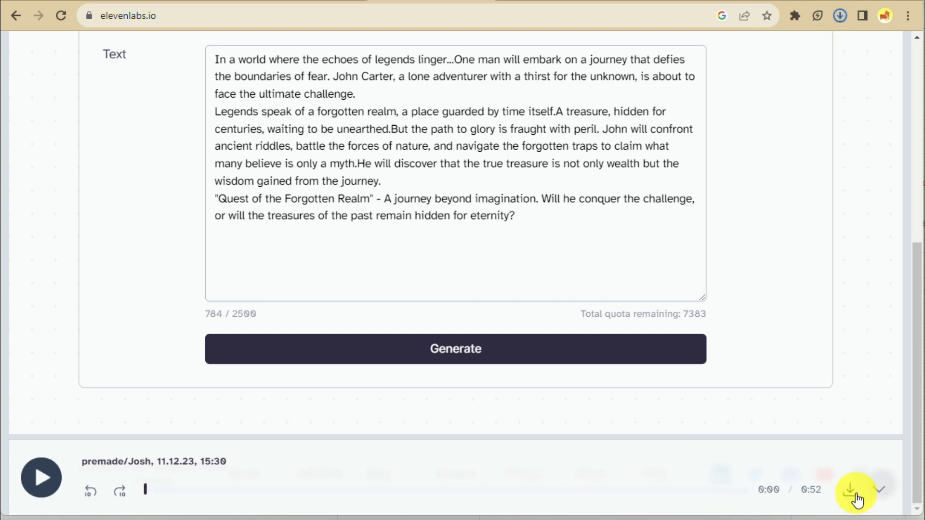
{"action": "left_click", "coordinate": [849, 491]}
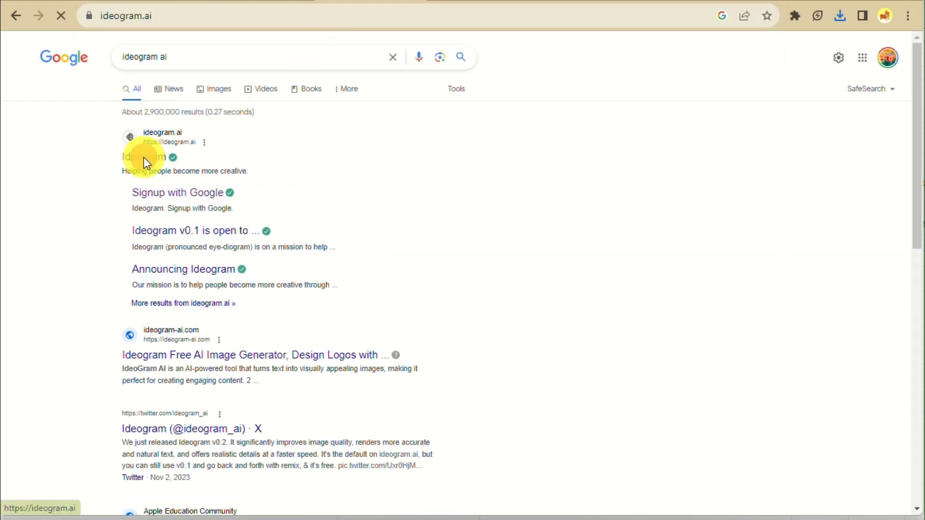
Step: Generate Ideogram images of the mysterious wilderness prompt with cinematic and dark fantasy styles
{"action": "left_click", "coordinate": [139, 157]}
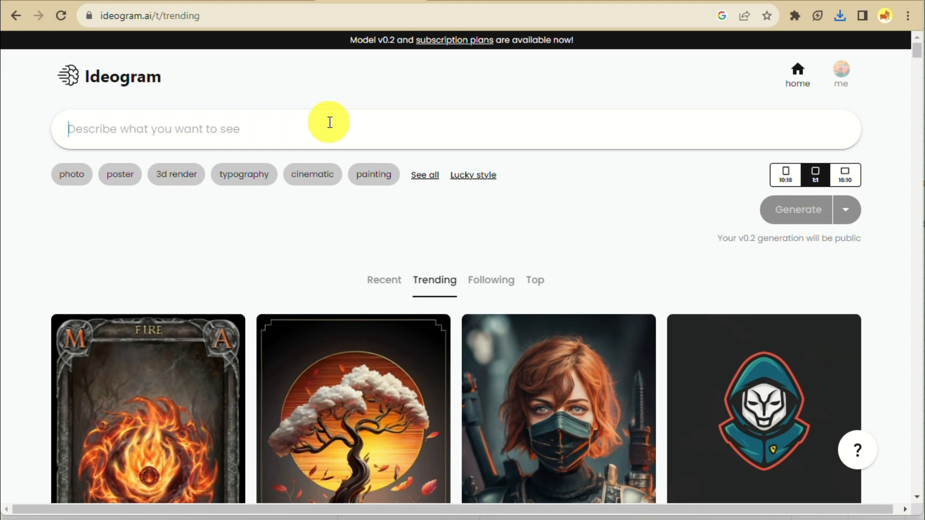
{"action": "type", "text": "A vast, untouched wilderness shrouded in mystery. The sound of echoing winds and distant wildlife."}
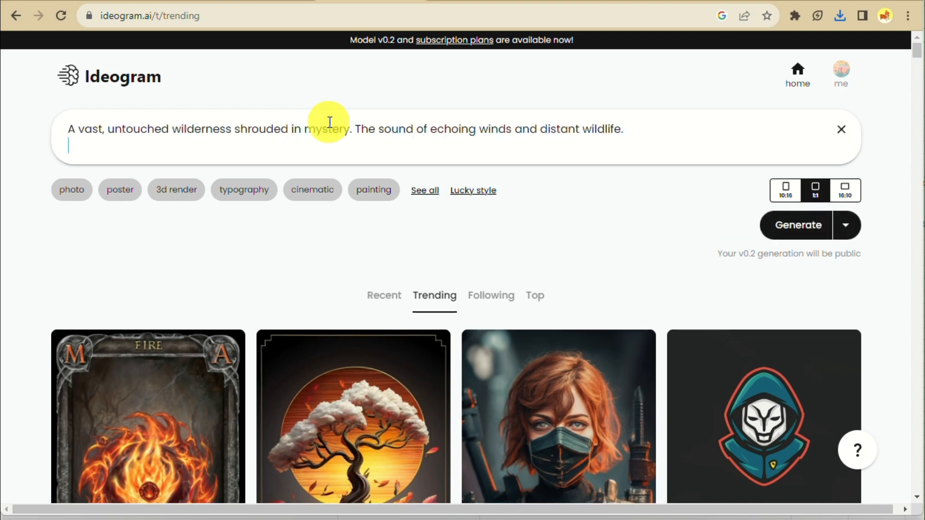
{"action": "left_click", "coordinate": [424, 190]}
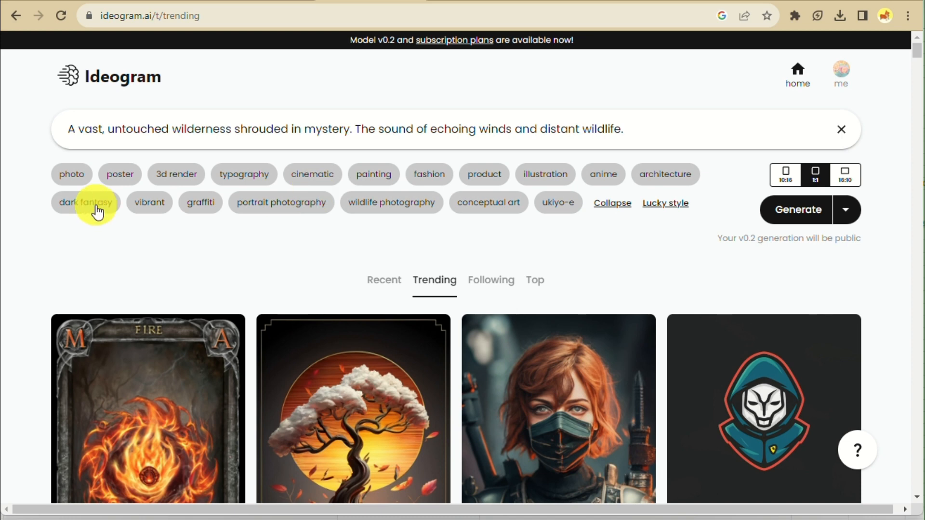
{"action": "mouse_move", "coordinate": [440, 226]}
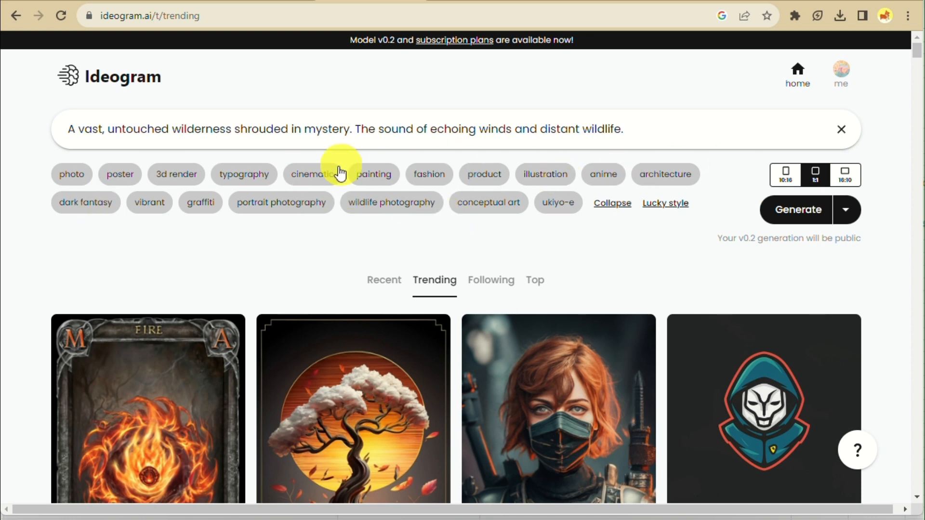
{"action": "left_click", "coordinate": [311, 174]}
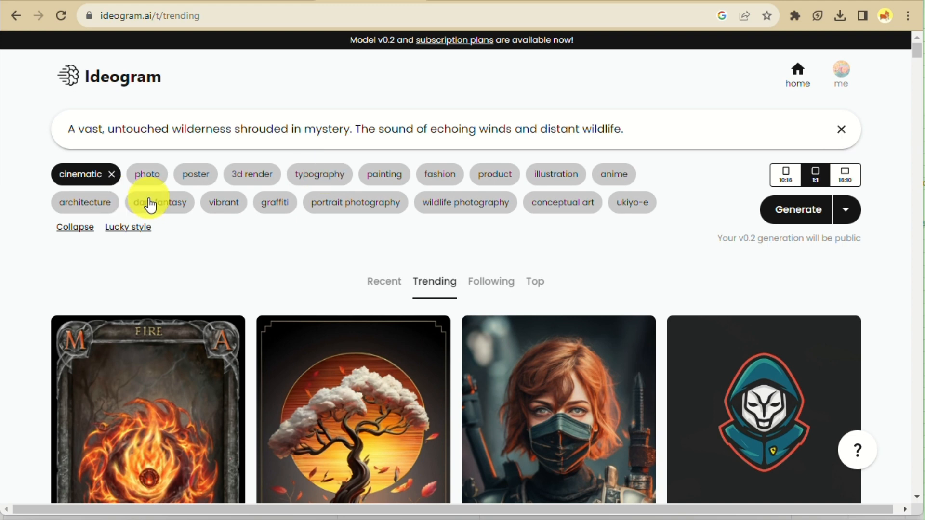
{"action": "left_click", "coordinate": [159, 202]}
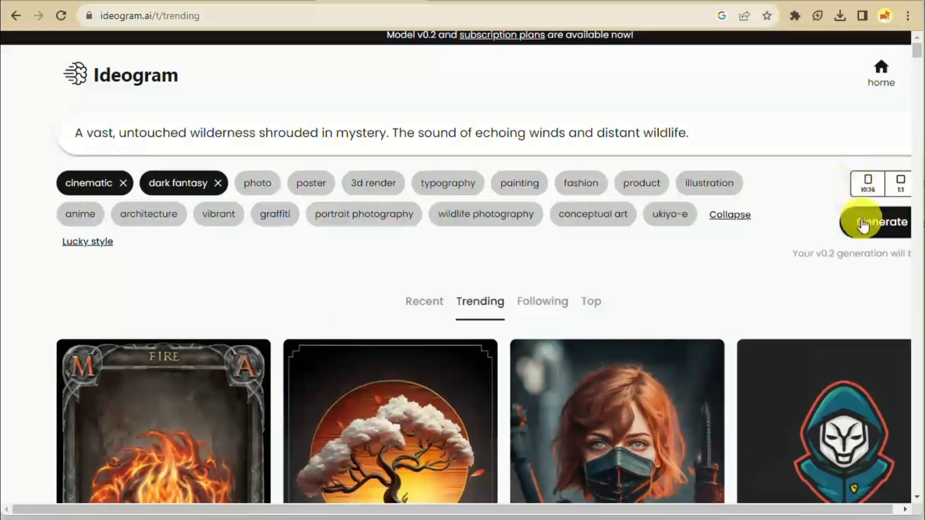
{"action": "left_click", "coordinate": [869, 222]}
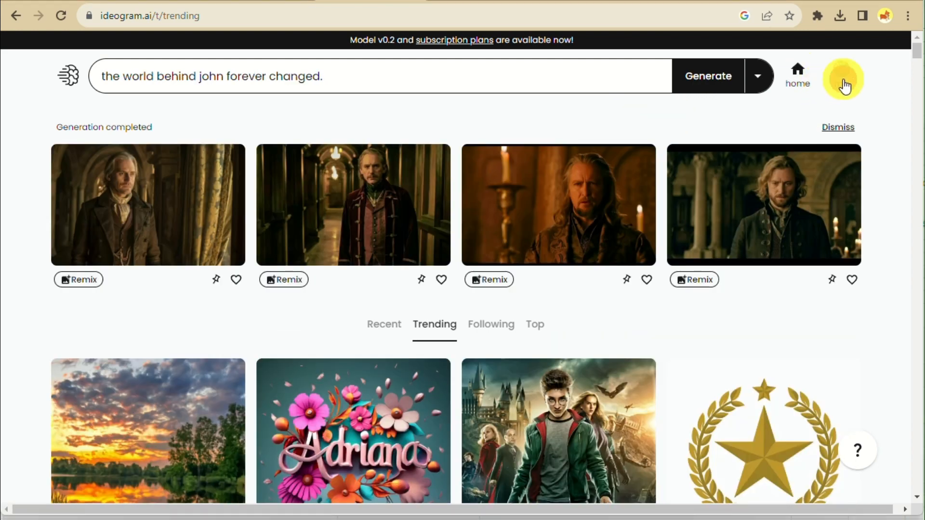
Step: Download the wilderness valley image from your Ideogram gallery
{"action": "left_click", "coordinate": [843, 80]}
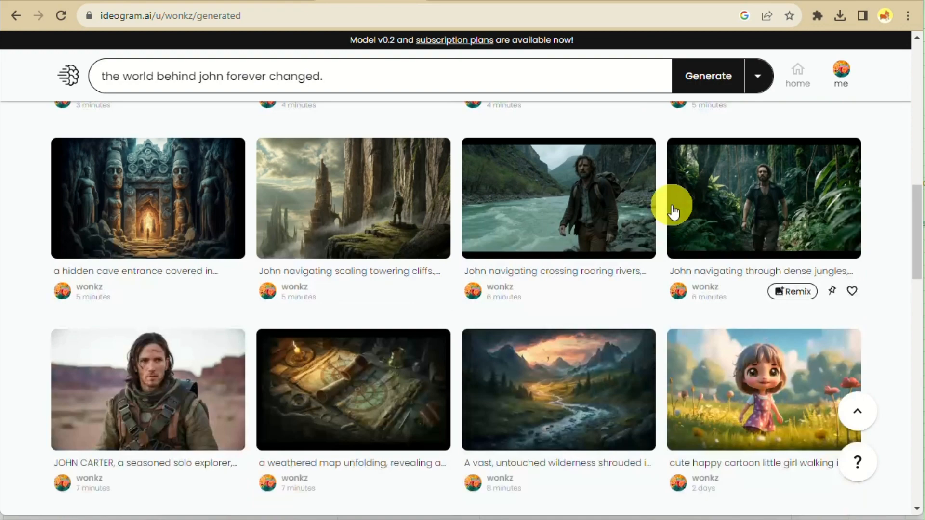
{"action": "scroll", "scroll_direction": "up", "scroll_amount": 3}
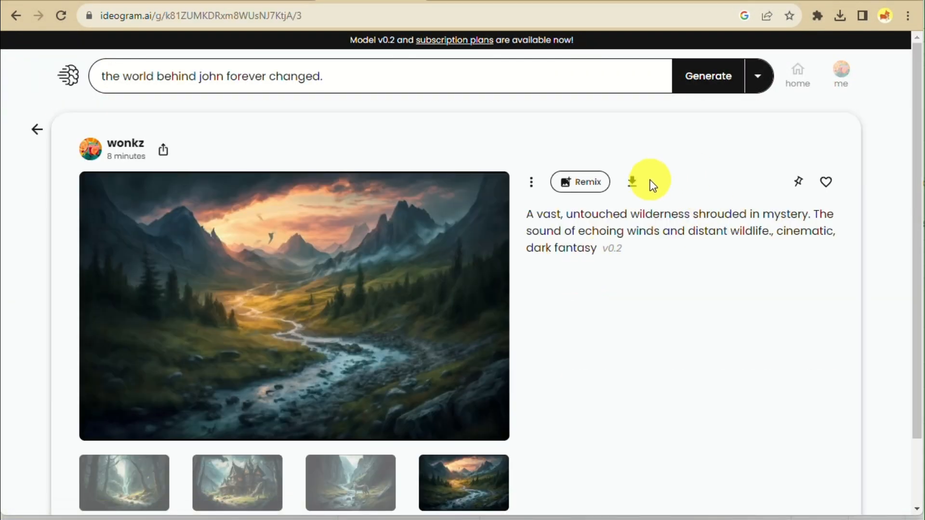
{"action": "left_click", "coordinate": [631, 181]}
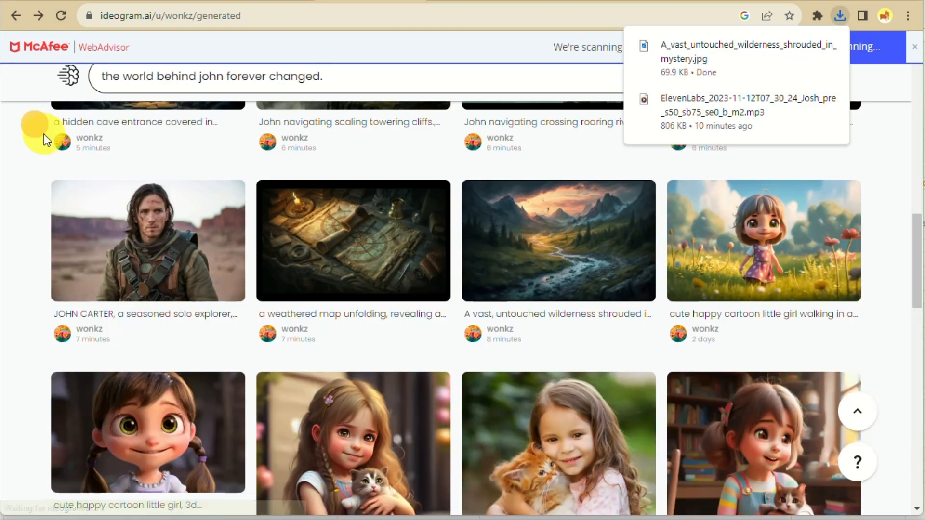
Step: Download a weathered map image variant and look over the jungle scene
{"action": "left_click", "coordinate": [352, 240]}
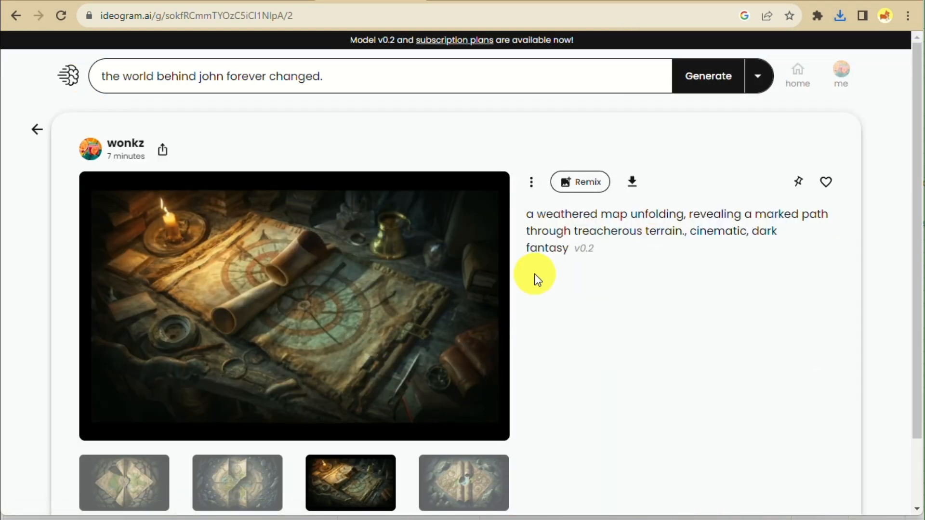
{"action": "left_click", "coordinate": [123, 485]}
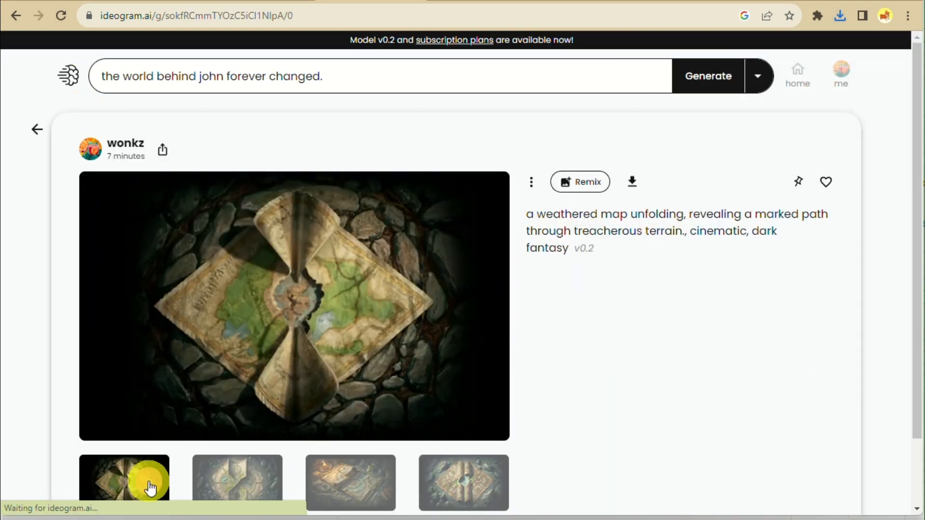
{"action": "left_click", "coordinate": [237, 484]}
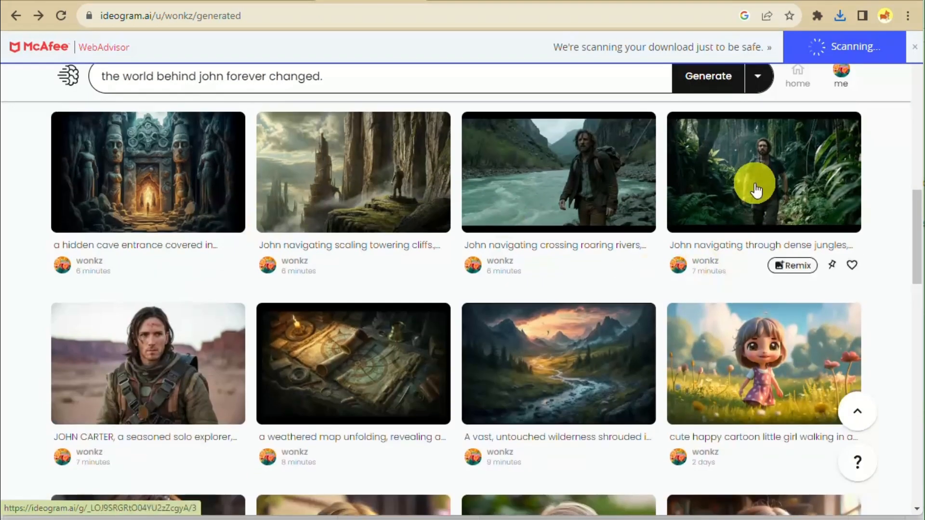
{"action": "left_click", "coordinate": [755, 184]}
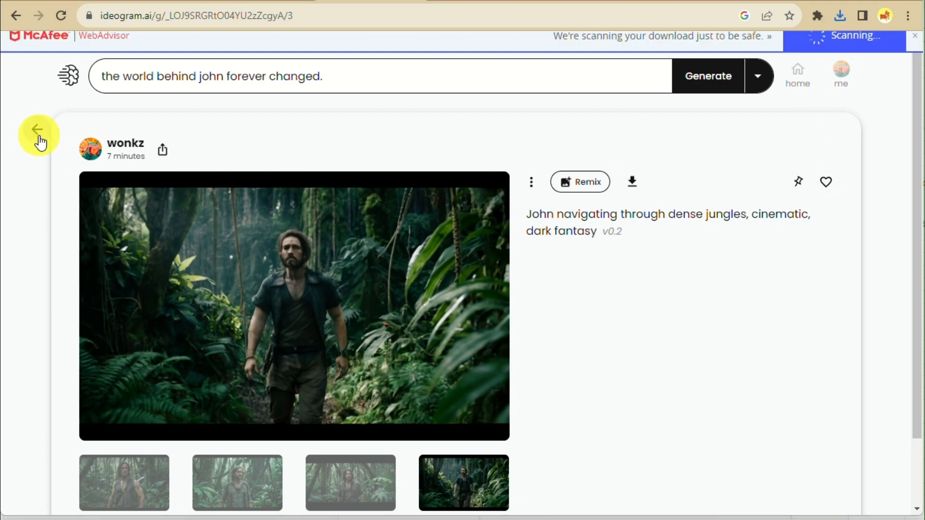
{"action": "left_click", "coordinate": [39, 131]}
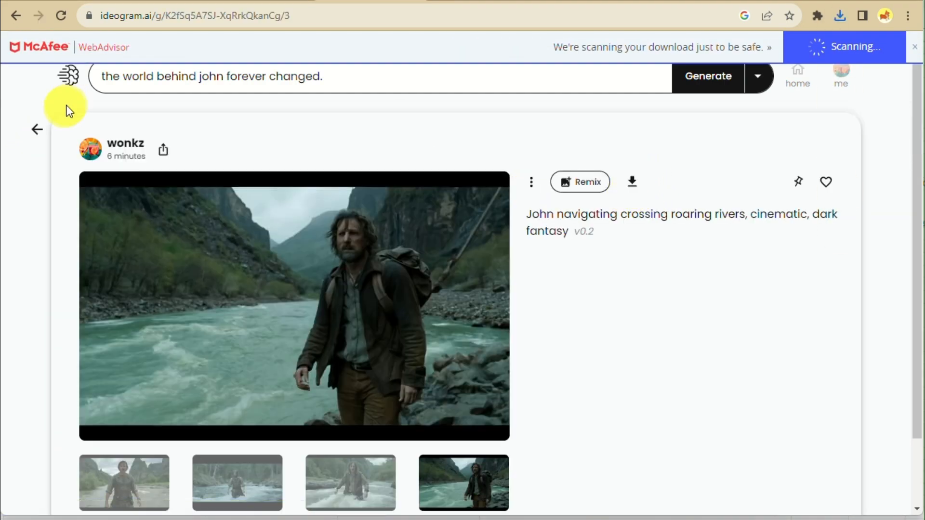
{"action": "left_click", "coordinate": [841, 72]}
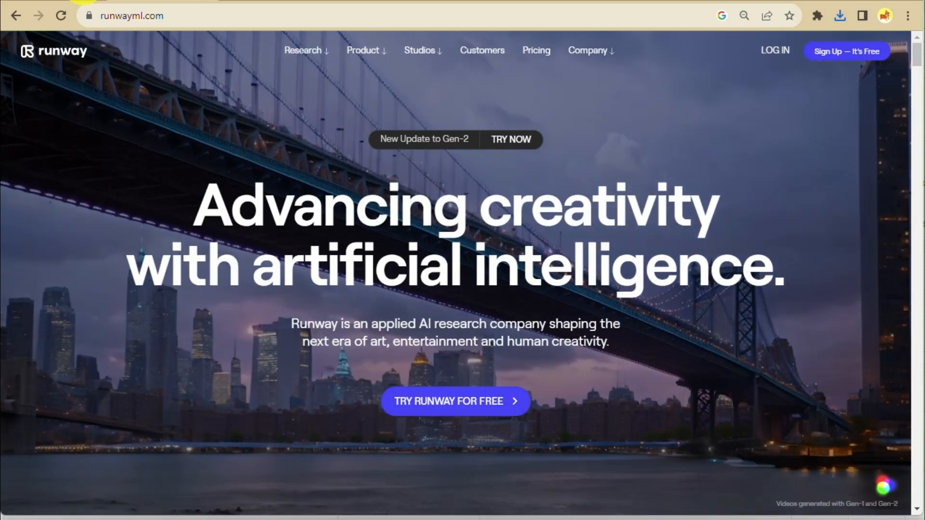
Step: Generate a 4-second Gen-2 video from the wilderness jpg, then visit pika.art
{"action": "left_click", "coordinate": [774, 50]}
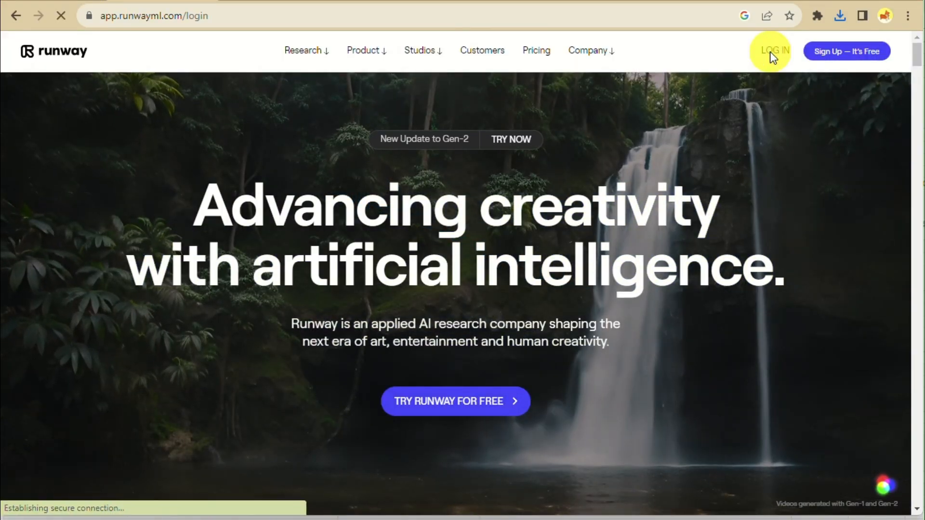
{"action": "left_click", "coordinate": [775, 51]}
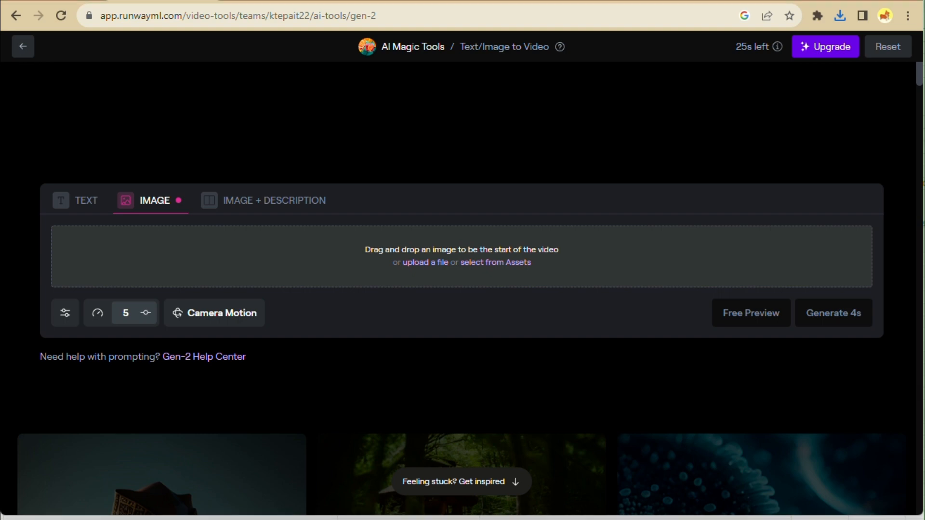
{"action": "left_click", "coordinate": [425, 262]}
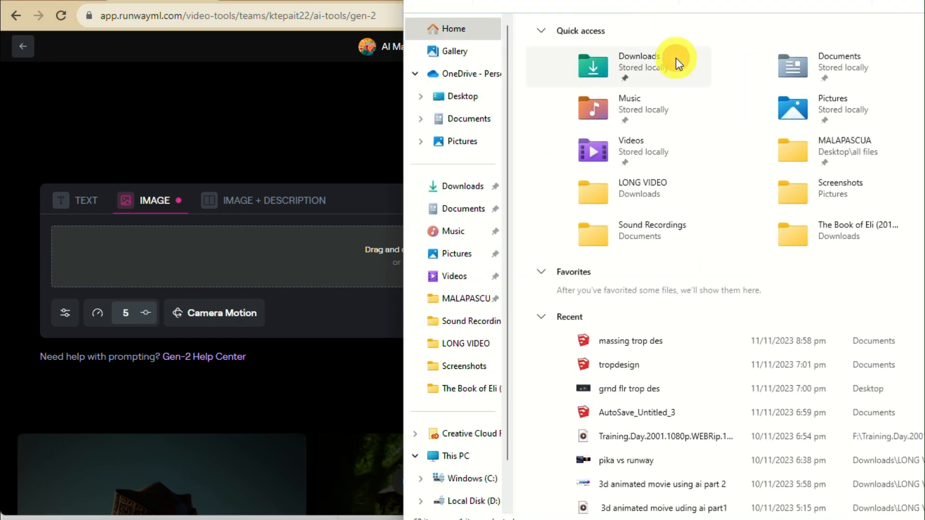
{"action": "left_click", "coordinate": [639, 62]}
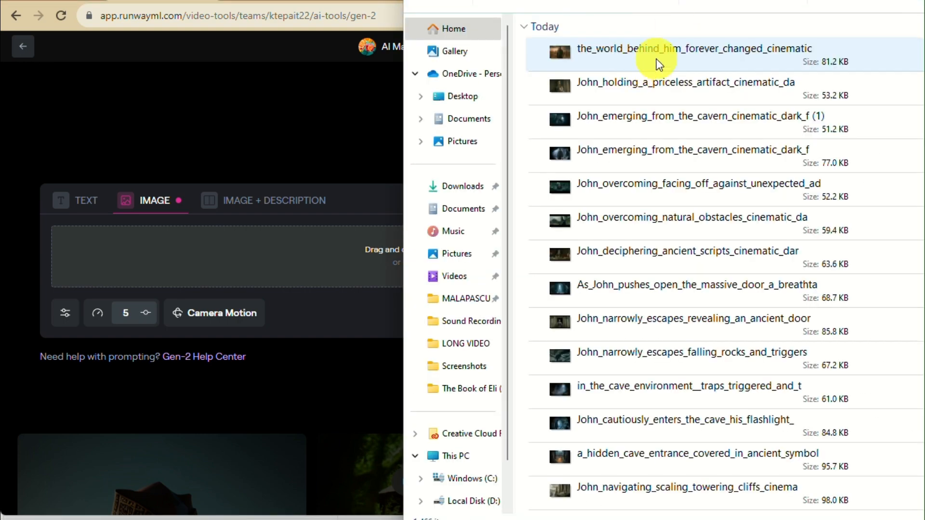
{"action": "scroll", "scroll_direction": "down", "scroll_amount": 3}
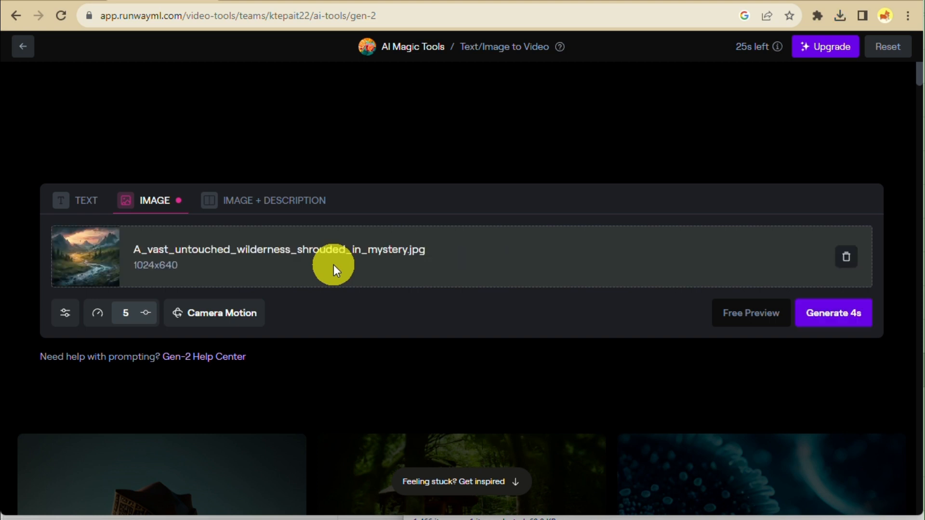
{"action": "left_click", "coordinate": [833, 312]}
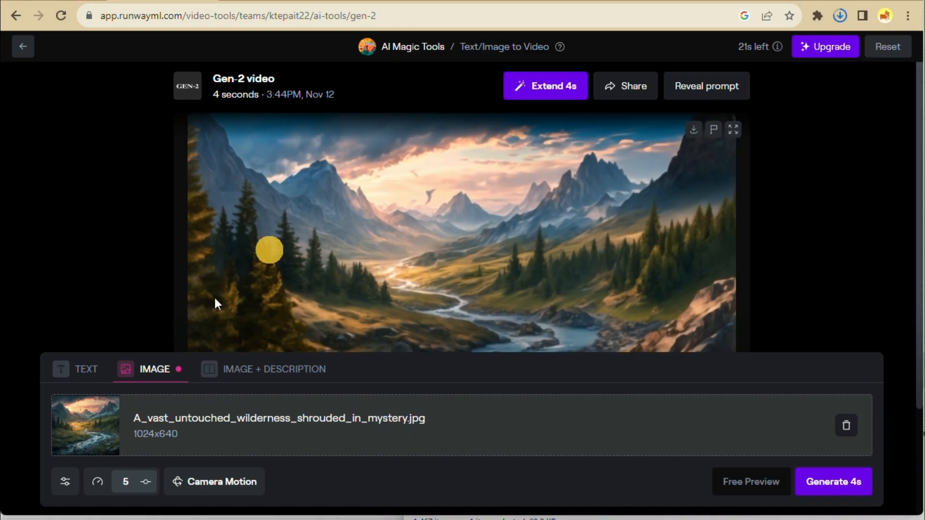
{"action": "type", "text": "pika.art"}
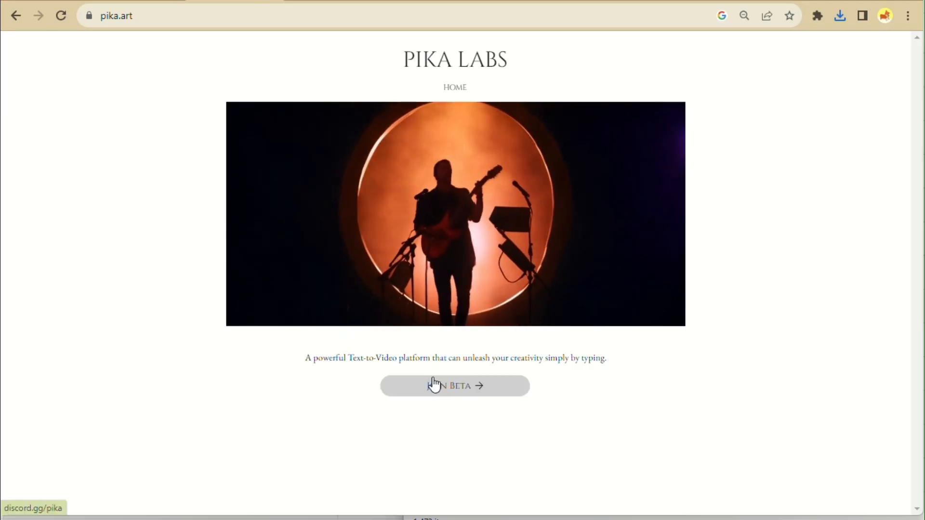
Step: Join the Pika beta Discord and begin a /animate command in #generate-7
{"action": "left_click", "coordinate": [454, 386]}
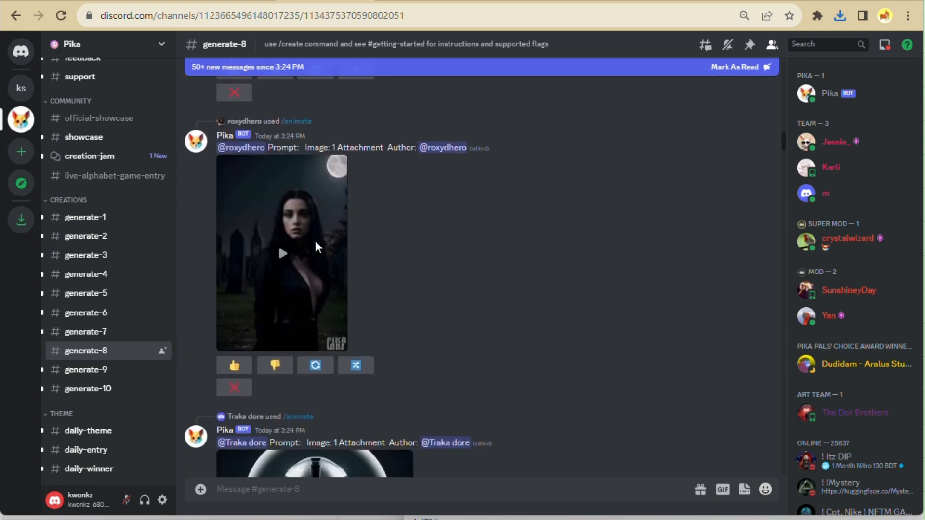
{"action": "scroll", "scroll_direction": "down", "scroll_amount": 3}
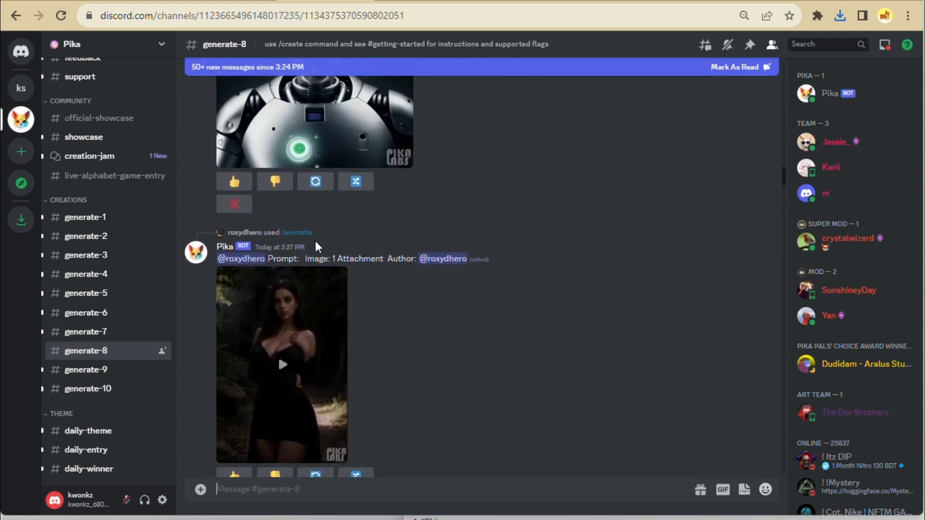
{"action": "left_click", "coordinate": [86, 313]}
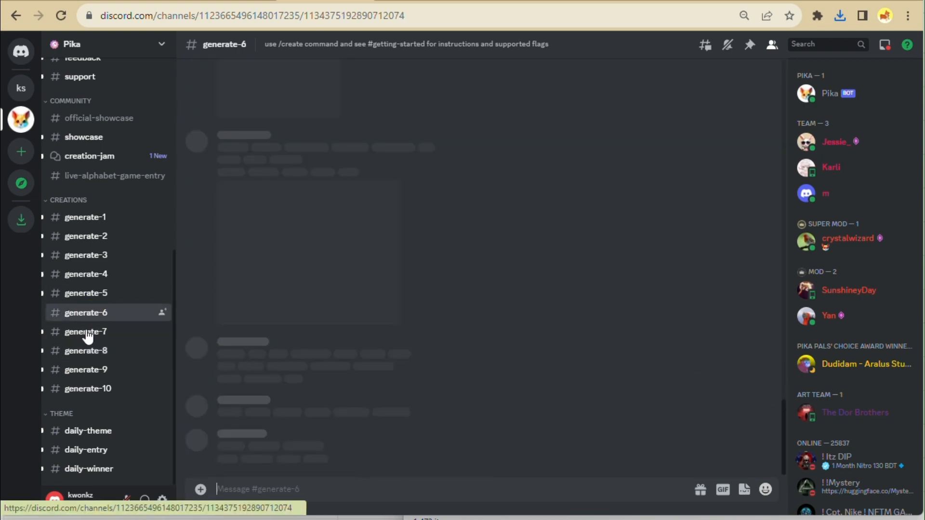
{"action": "left_click", "coordinate": [86, 331]}
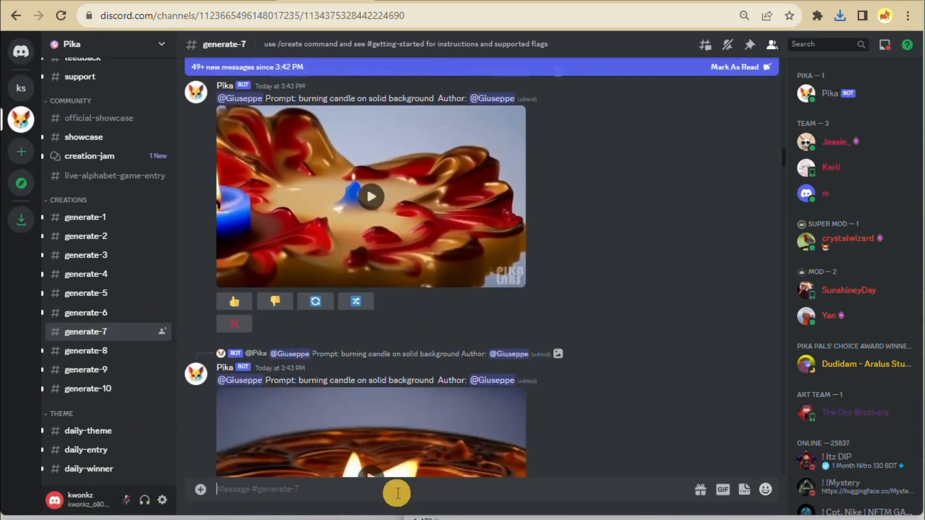
{"action": "type", "text": "/animate"}
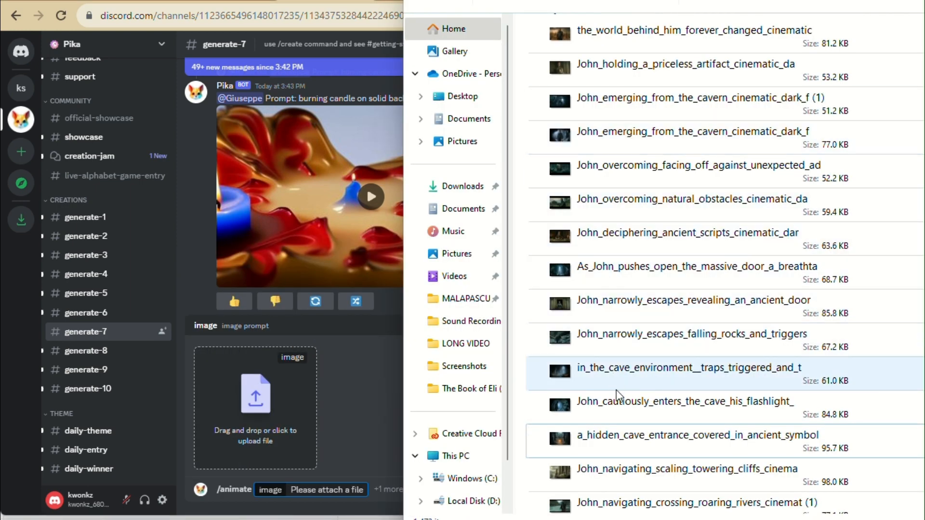
{"action": "scroll", "scroll_direction": "down", "scroll_amount": 3}
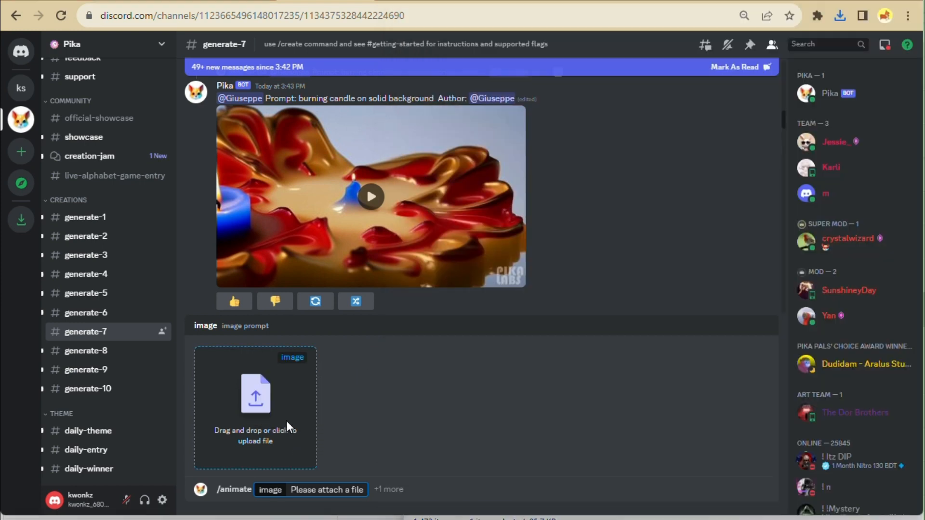
Step: Attach John_cautiously_enters_the_cave_his_flashlight_.jpg to /animate and submit the request
{"action": "left_click", "coordinate": [255, 394]}
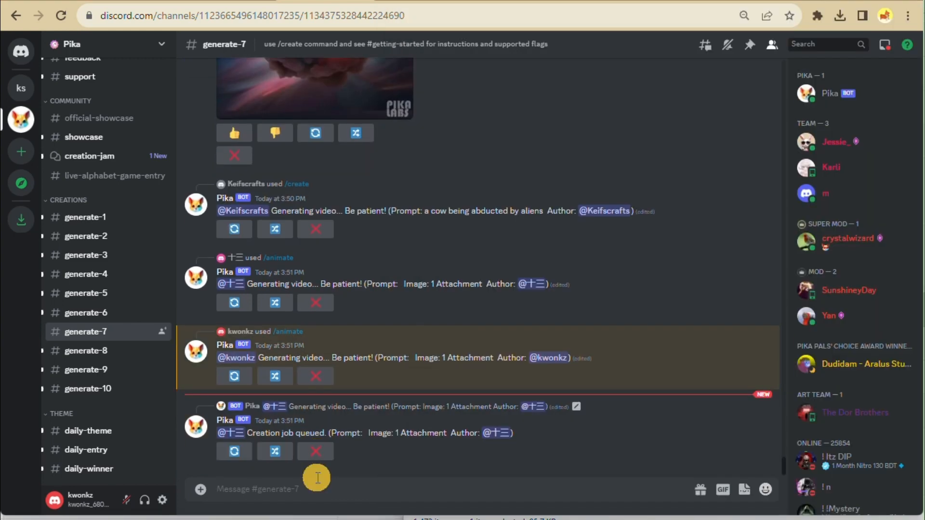
{"action": "type", "text": "/create"}
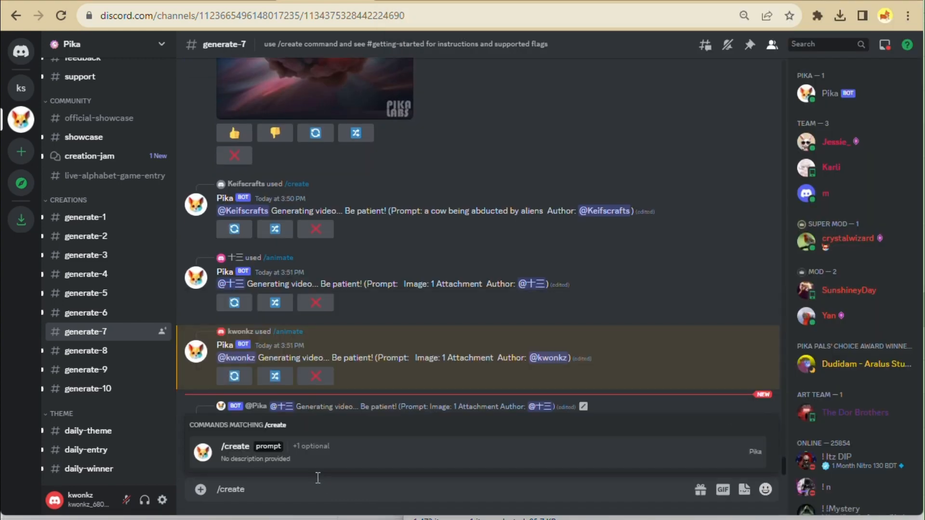
{"action": "type", "text": "/c"}
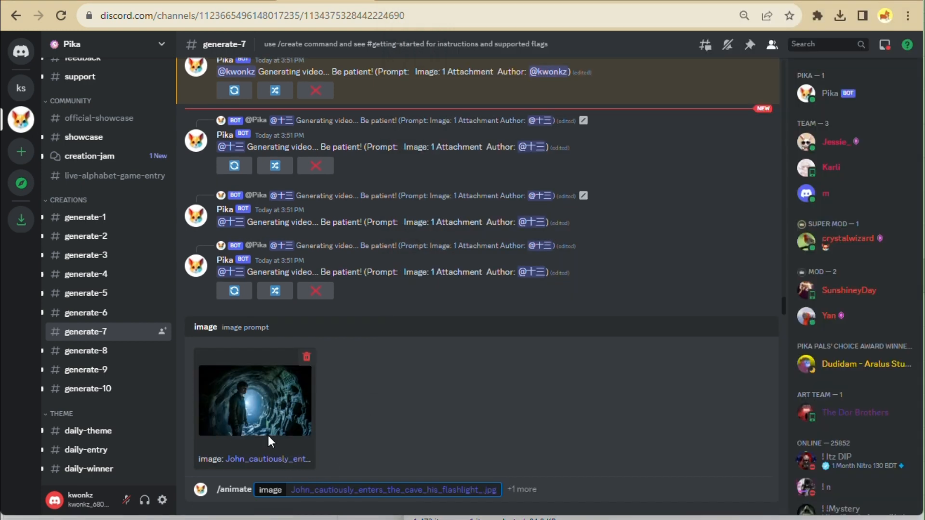
{"action": "key", "text": "Enter"}
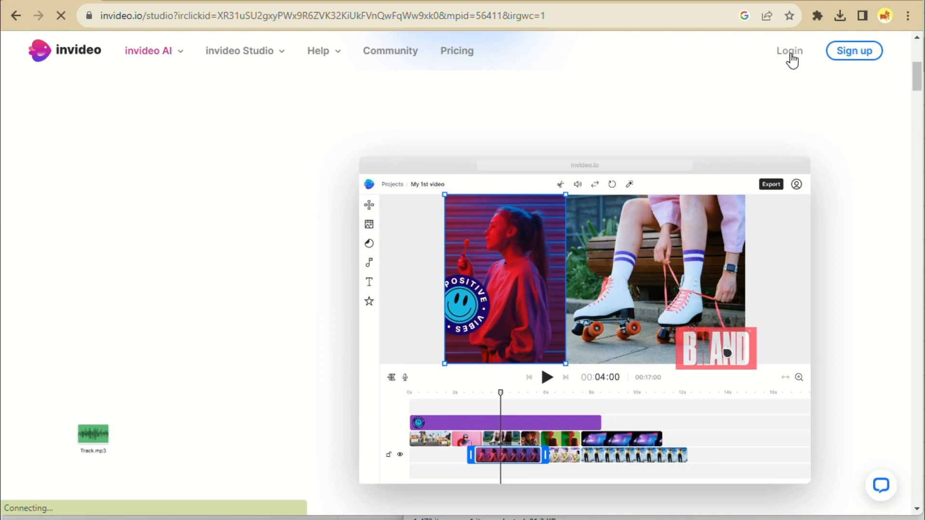
Step: Sign in to InVideo and browse template search results for 'trailer'
{"action": "left_click", "coordinate": [789, 50]}
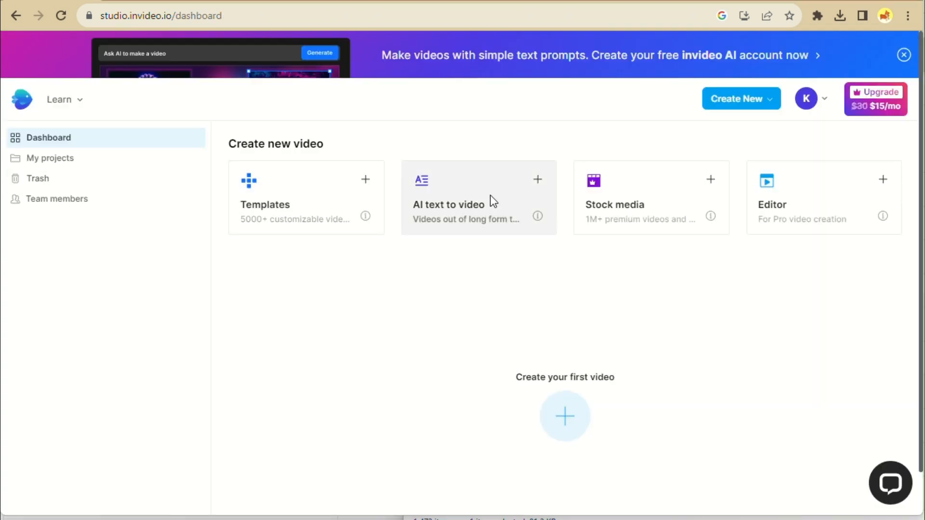
{"action": "mouse_move", "coordinate": [808, 234]}
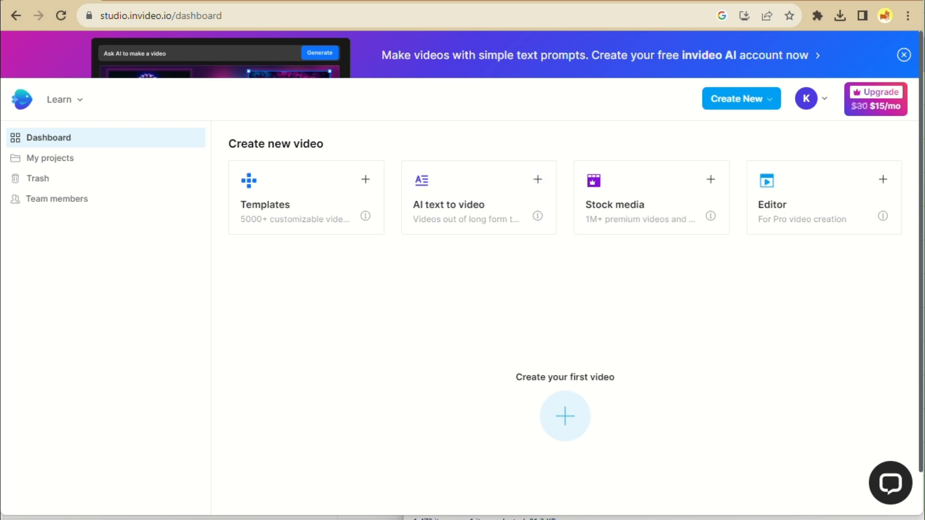
{"action": "mouse_move", "coordinate": [263, 231]}
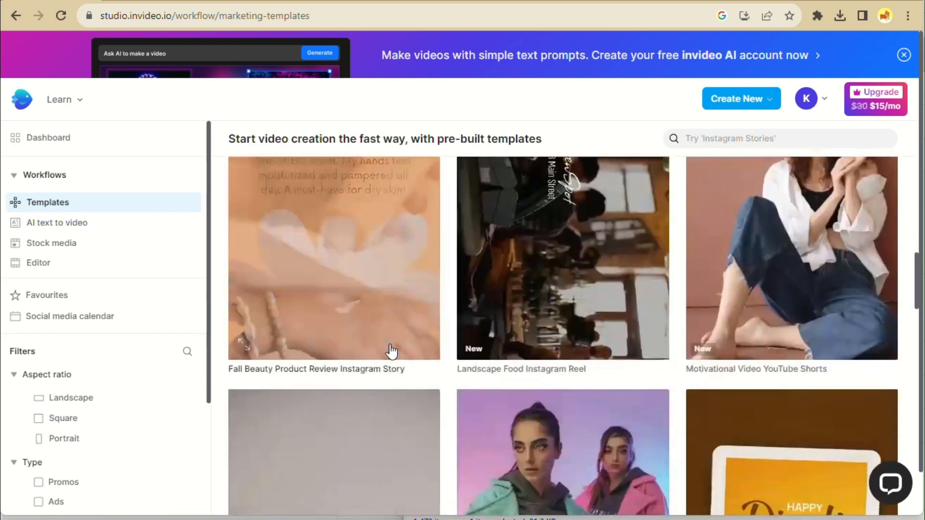
{"action": "left_click", "coordinate": [765, 138]}
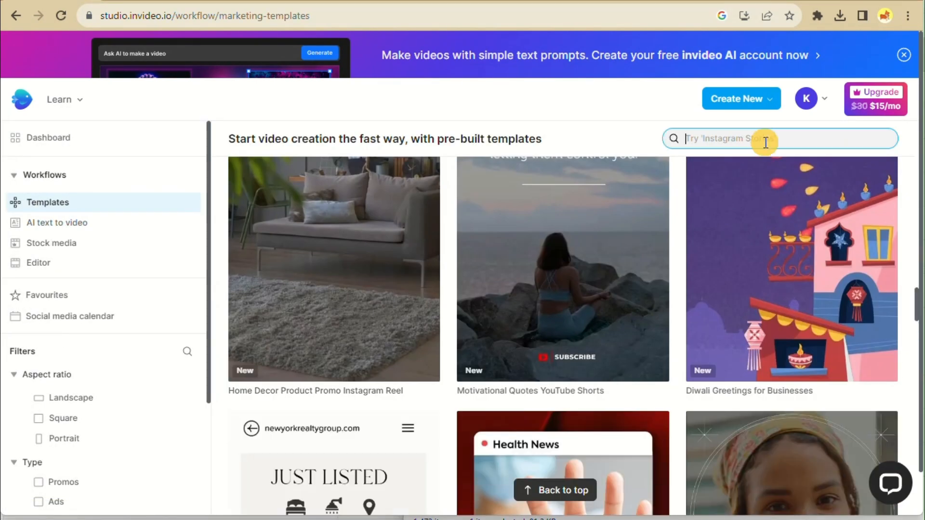
{"action": "type", "text": "trailer"}
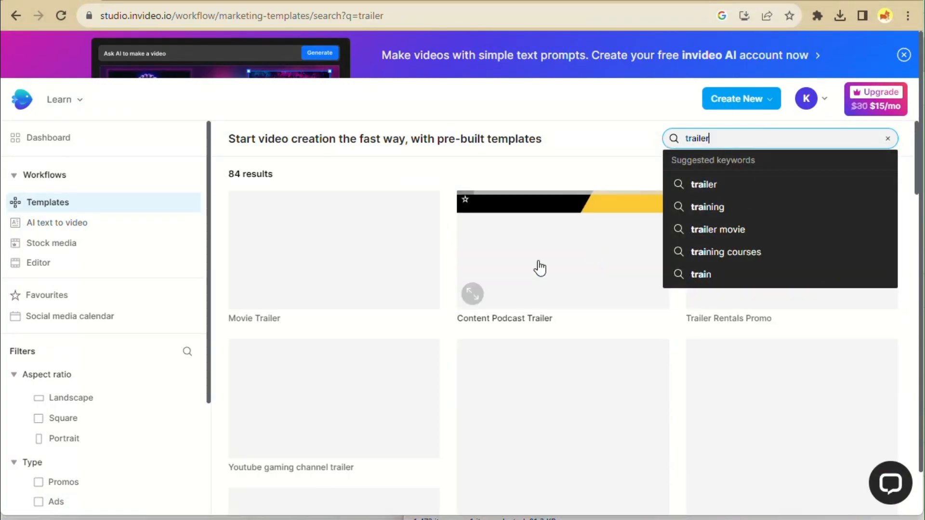
{"action": "scroll", "scroll_direction": "down", "scroll_amount": 3}
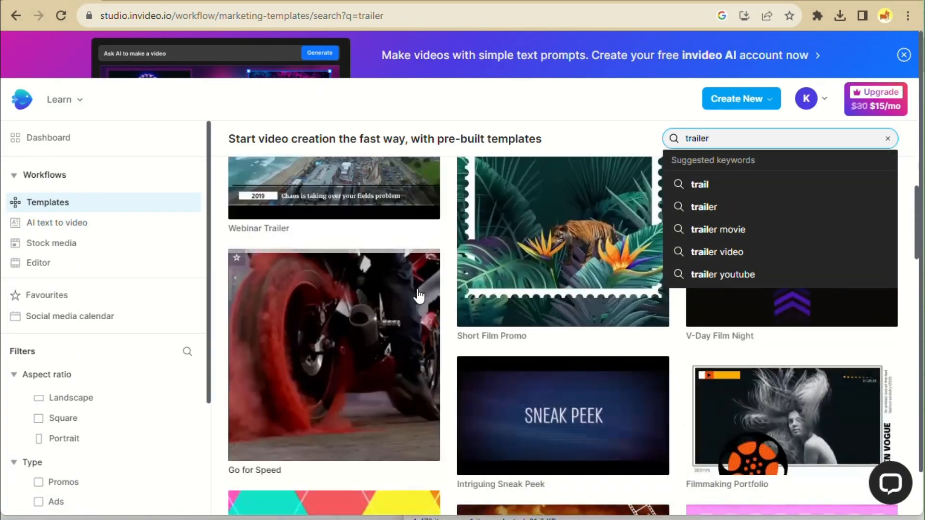
{"action": "scroll", "scroll_direction": "down", "scroll_amount": 3}
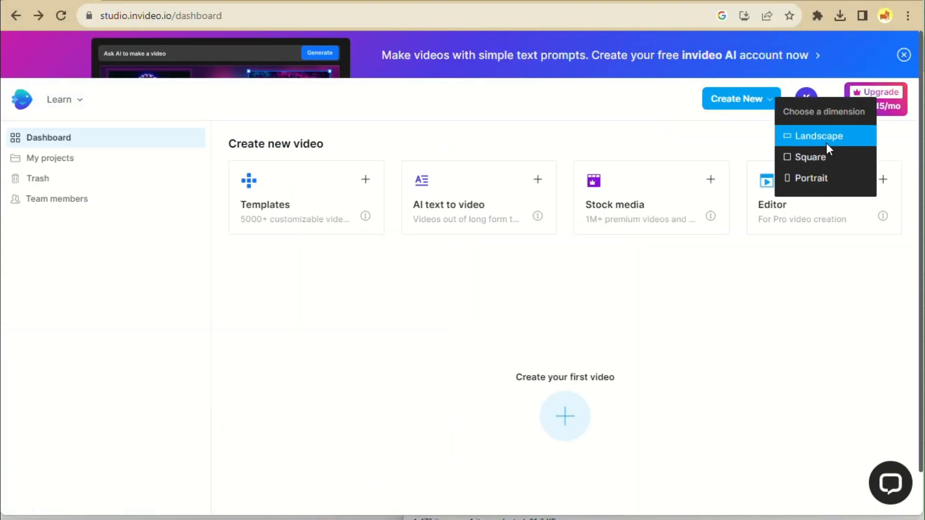
Step: Create a landscape video and upload the Gen-2 clips, scene images and ElevenLabs narration
{"action": "left_click", "coordinate": [818, 135]}
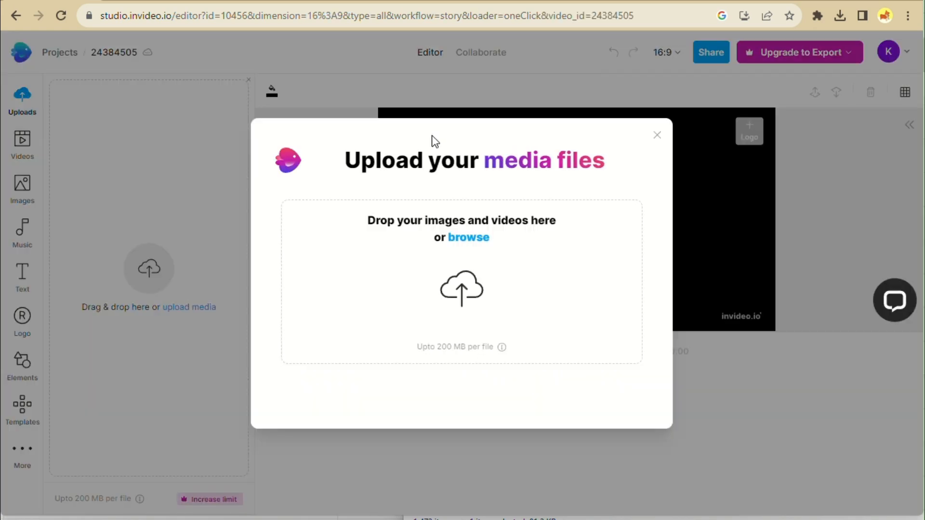
{"action": "left_click", "coordinate": [468, 237]}
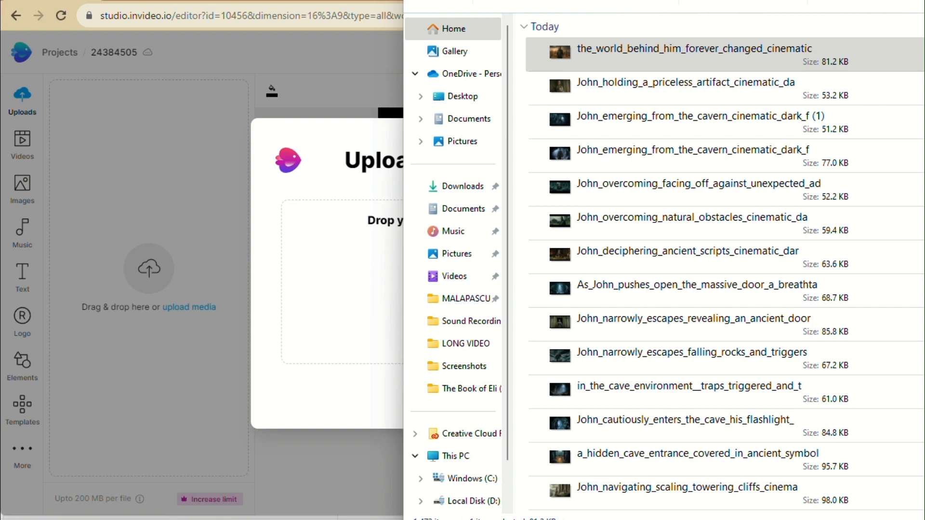
{"action": "scroll", "scroll_direction": "down", "scroll_amount": 3}
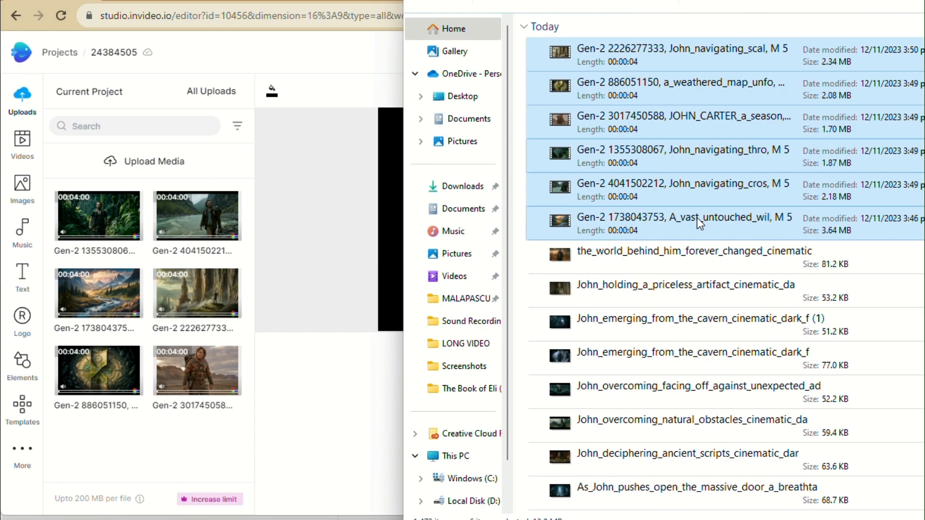
{"action": "scroll", "scroll_direction": "down", "scroll_amount": 3}
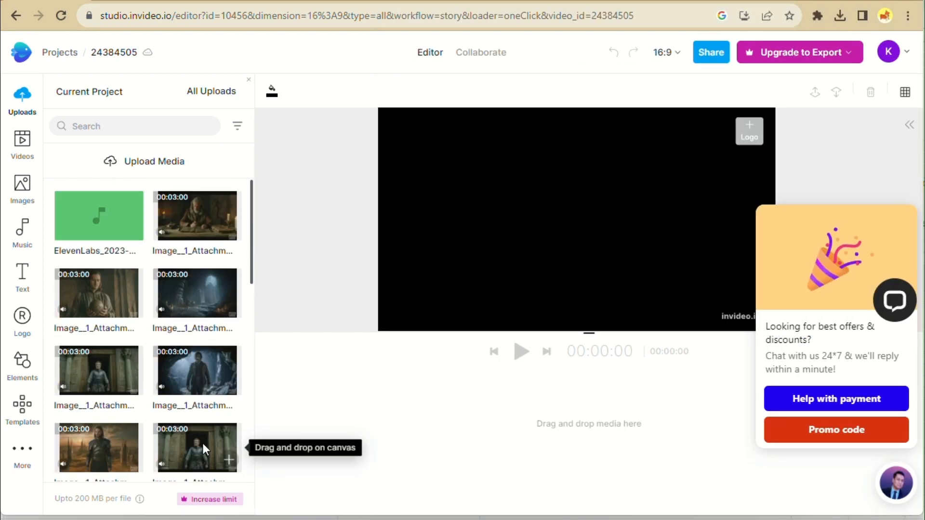
Step: Add the ElevenLabs voiceover to the timeline and preview the river-valley Gen-2 clip in Trim
{"action": "left_click", "coordinate": [98, 216]}
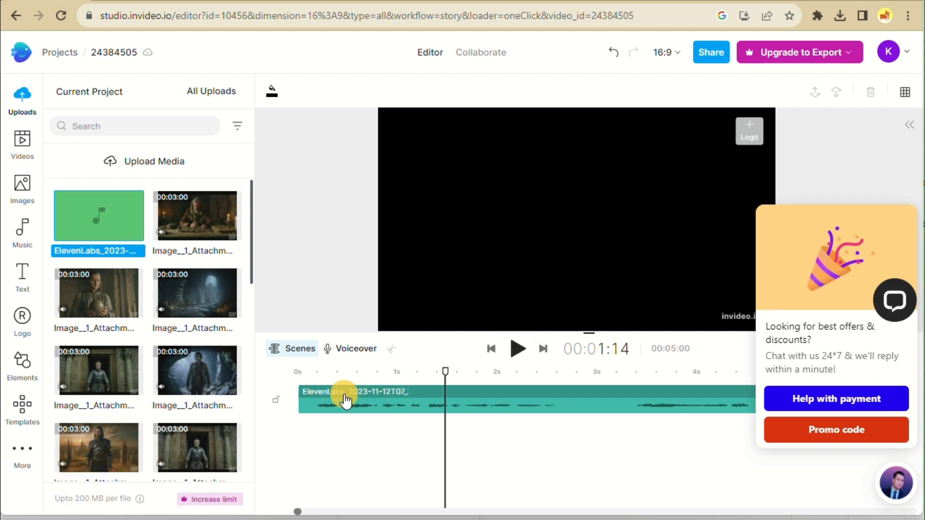
{"action": "left_click", "coordinate": [345, 401]}
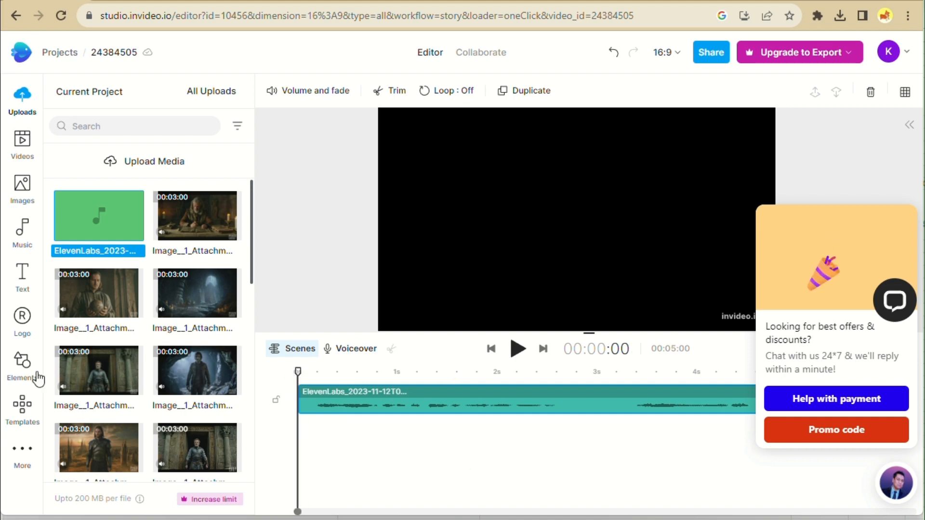
{"action": "left_click", "coordinate": [389, 91]}
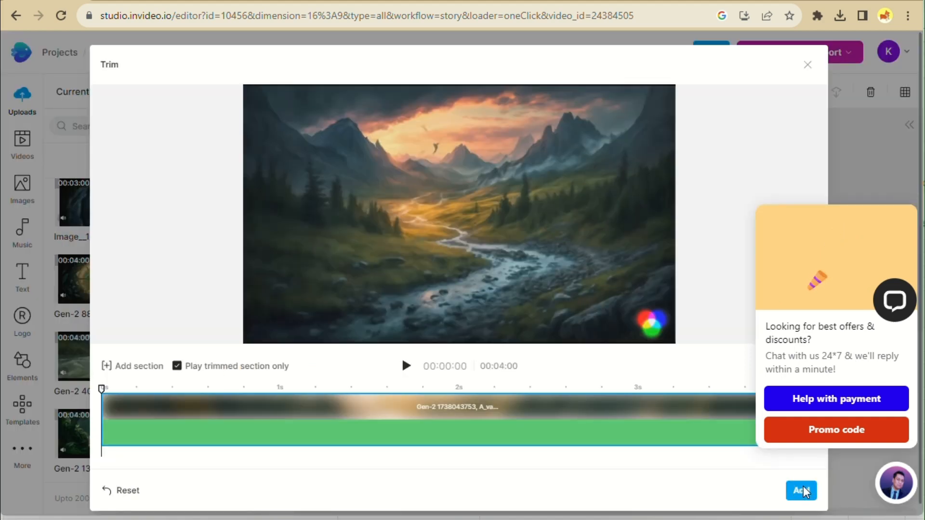
{"action": "mouse_move", "coordinate": [808, 64]}
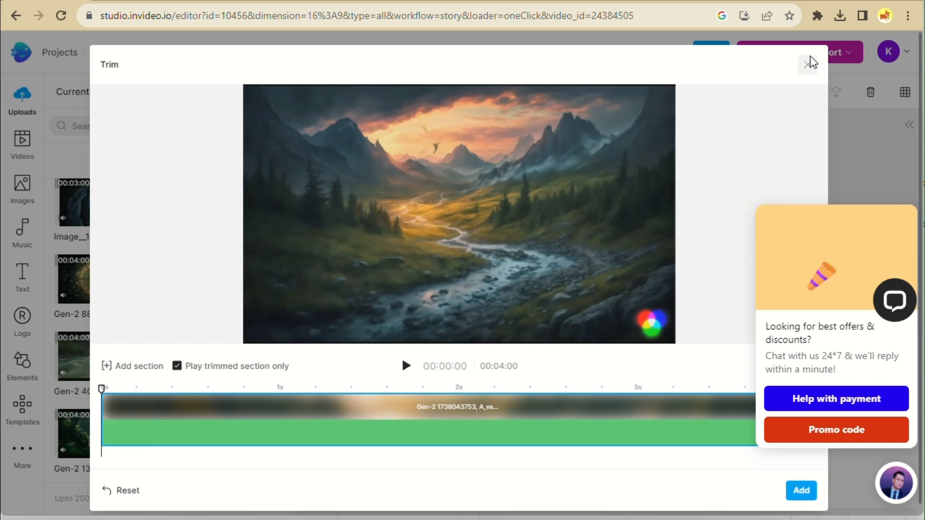
{"action": "left_click", "coordinate": [407, 366]}
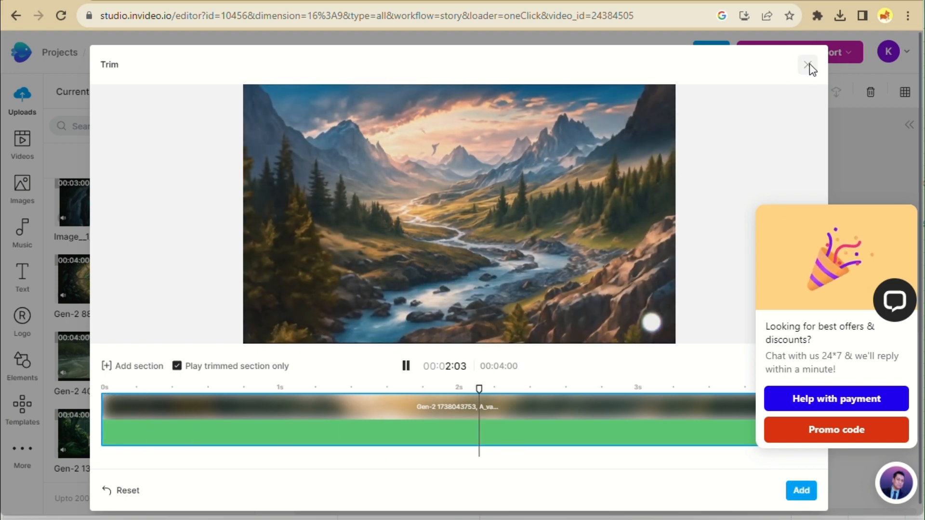
{"action": "left_click", "coordinate": [806, 64]}
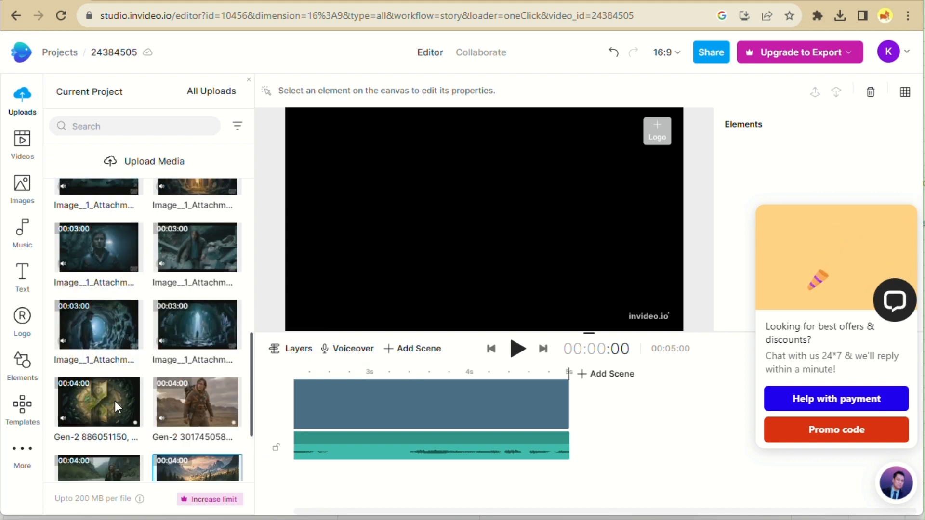
{"action": "scroll", "scroll_direction": "down", "scroll_amount": 3}
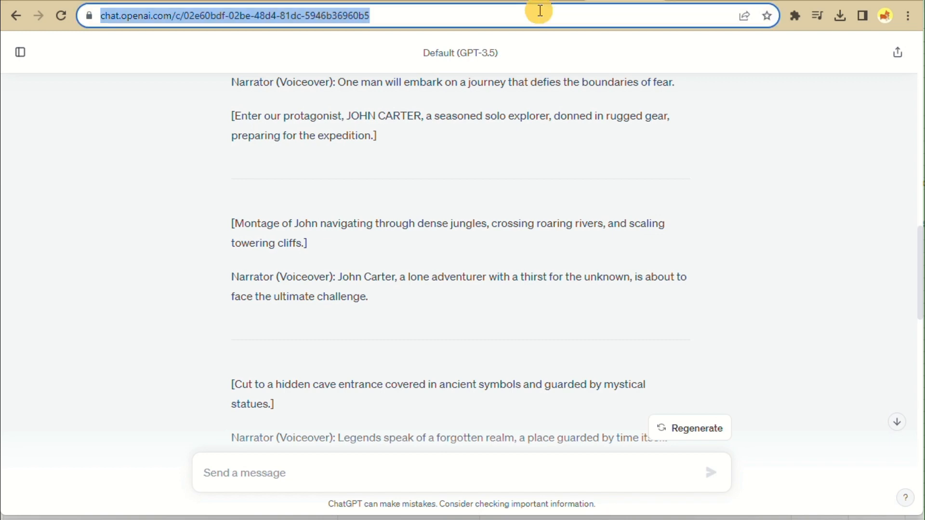
Step: Search Google for 'youtube audio library download' to find free trailer music
{"action": "type", "text": "youte"}
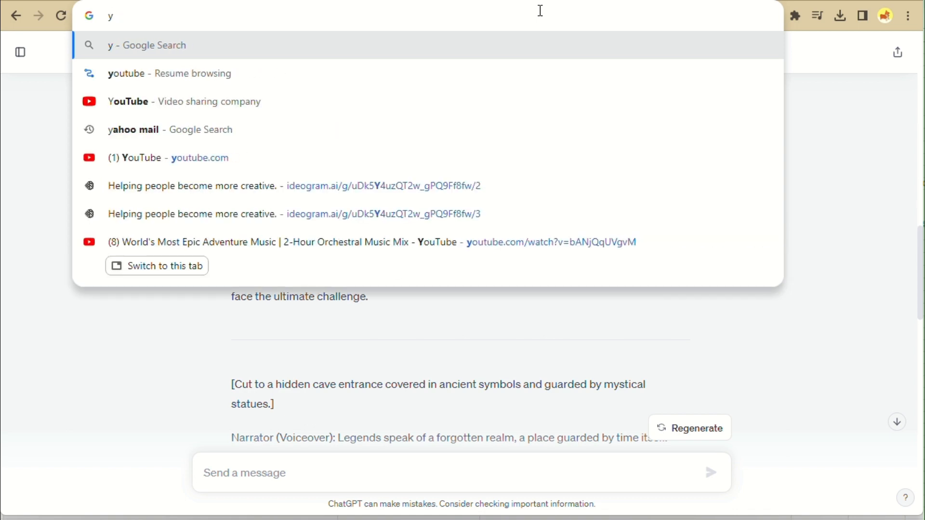
{"action": "type", "text": "outube audio library"}
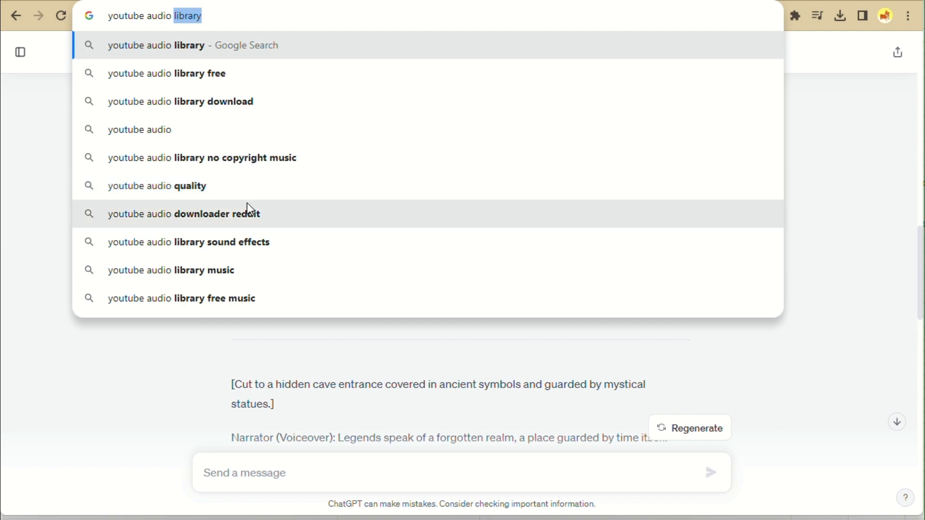
{"action": "left_click", "coordinate": [180, 101]}
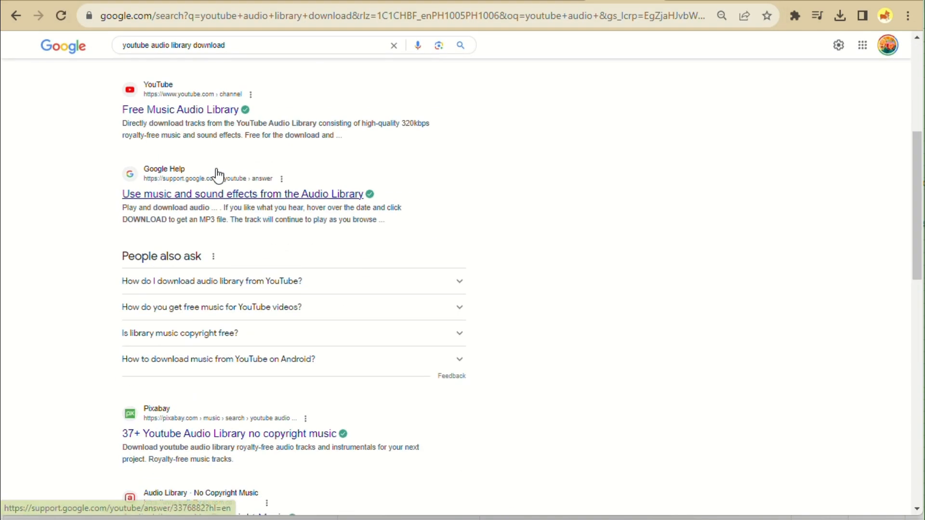
{"action": "scroll", "scroll_direction": "down", "scroll_amount": 3}
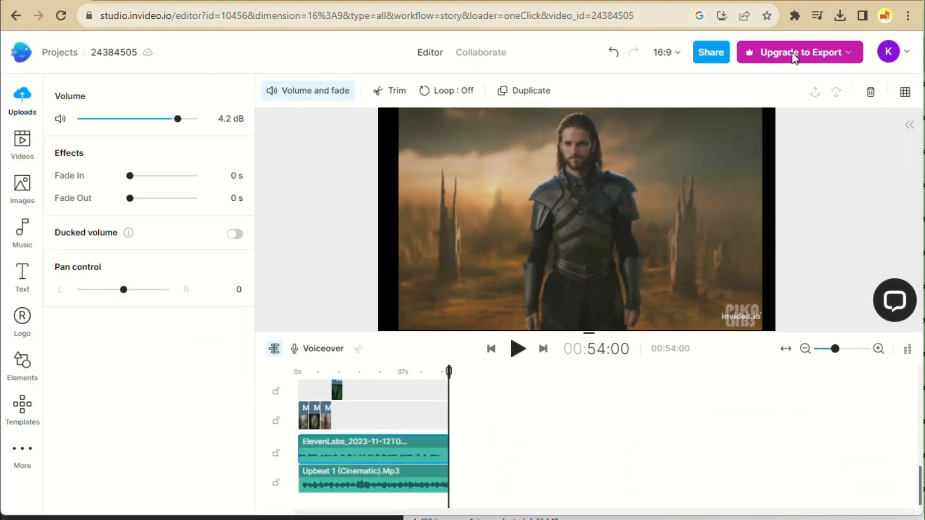
Step: Open the export quality options, with 720p HD marked
{"action": "left_click", "coordinate": [799, 52]}
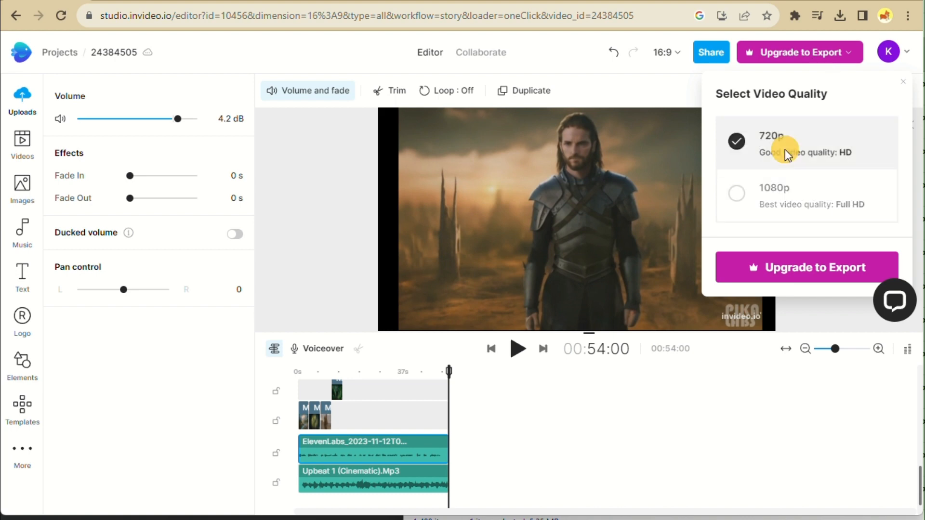
{"action": "mouse_move", "coordinate": [759, 99]}
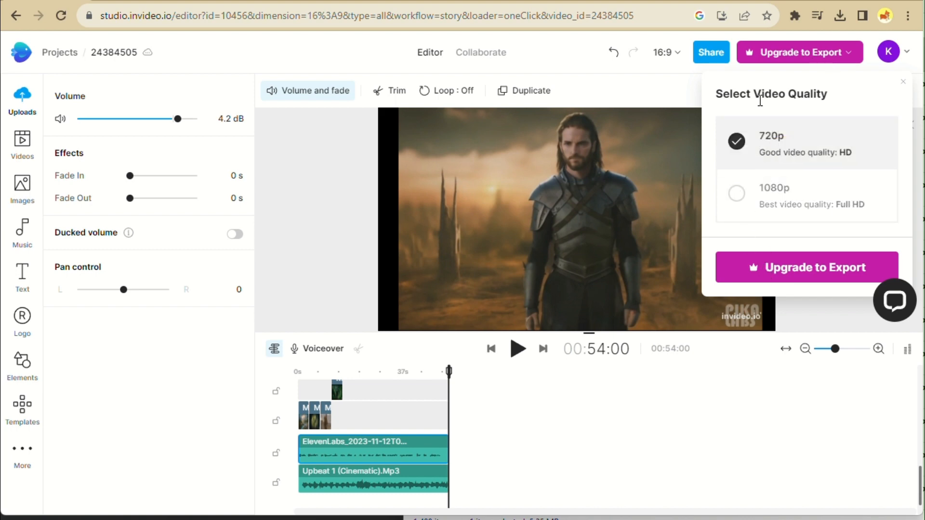